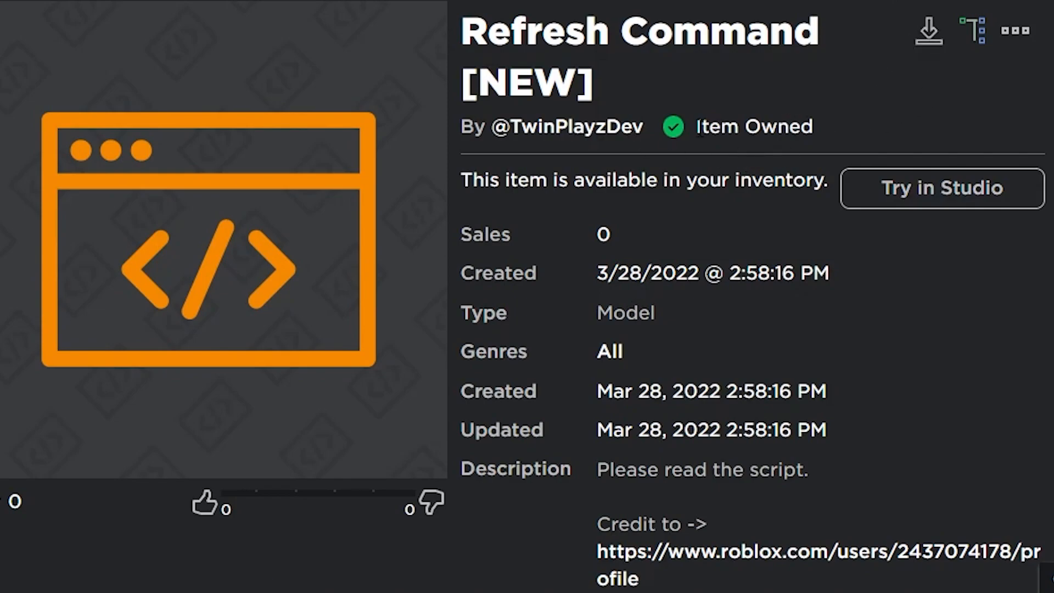
mouse_move(941, 202)
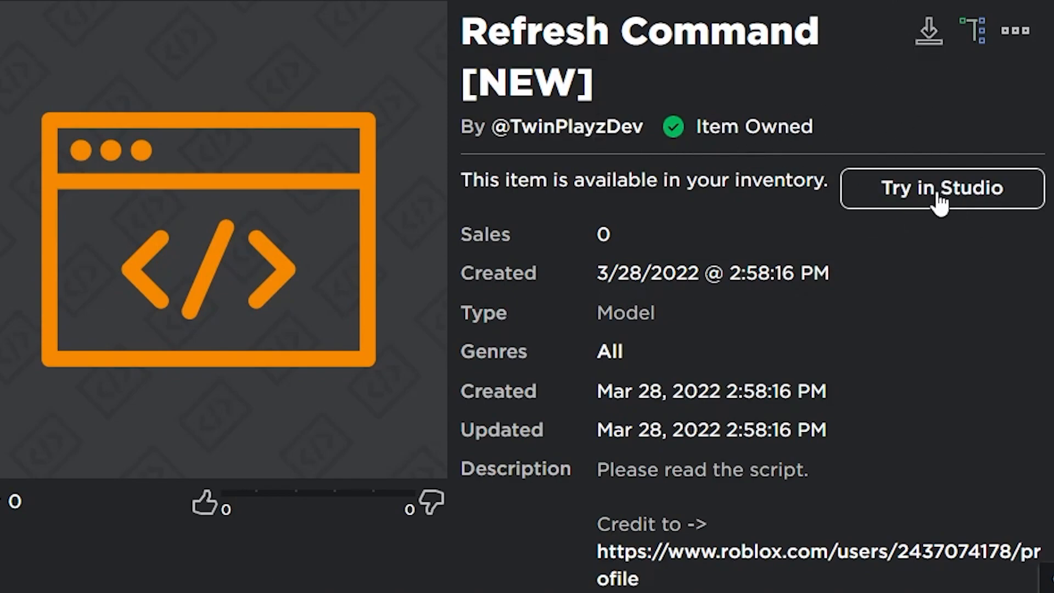
mouse_move(159, 27)
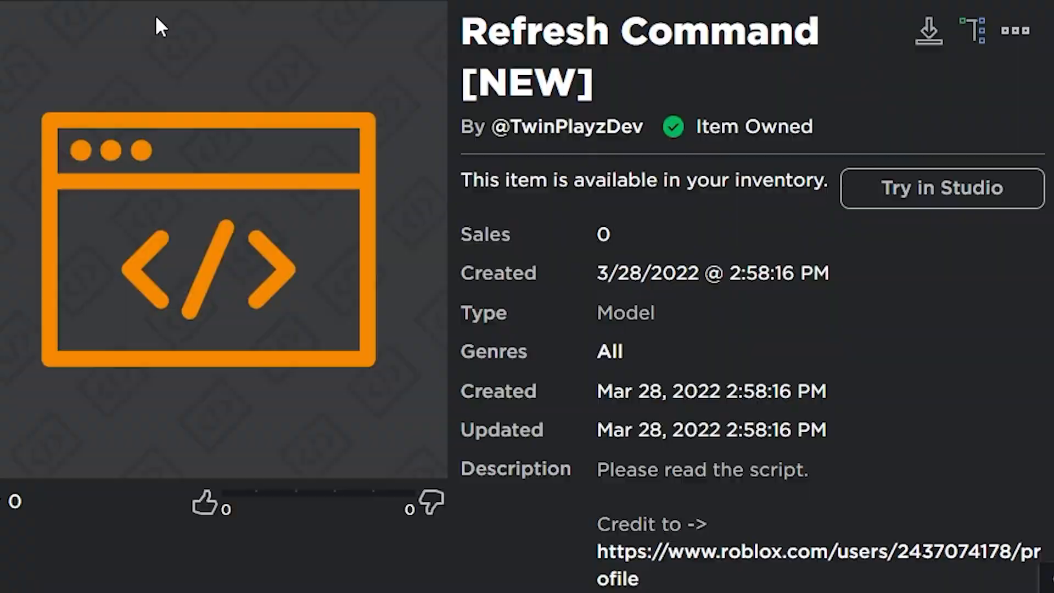
End the running playtest and clear the old Output log messages.
left_click(940, 188)
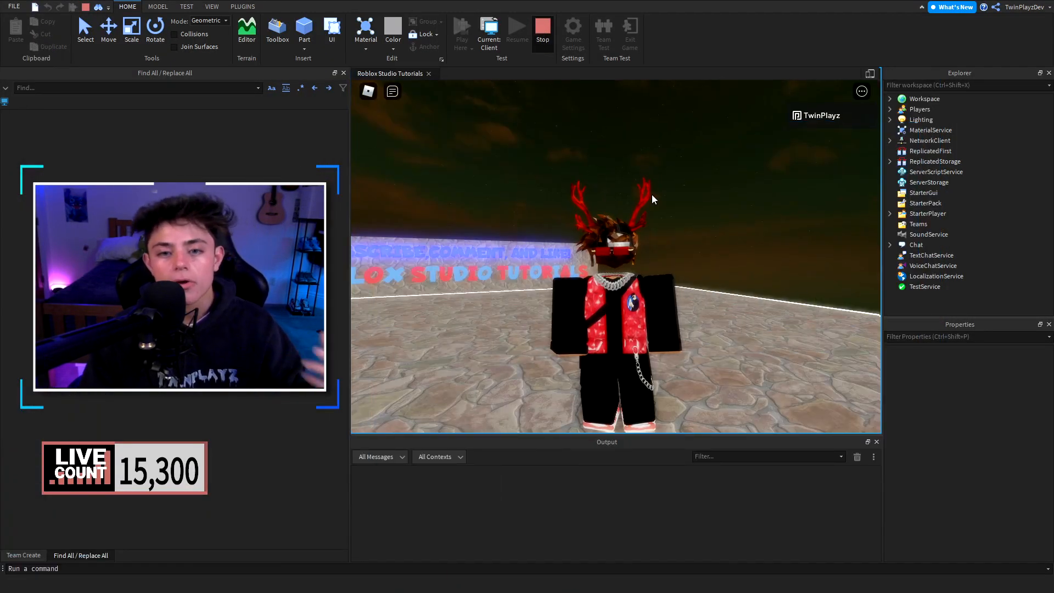
left_click(541, 31)
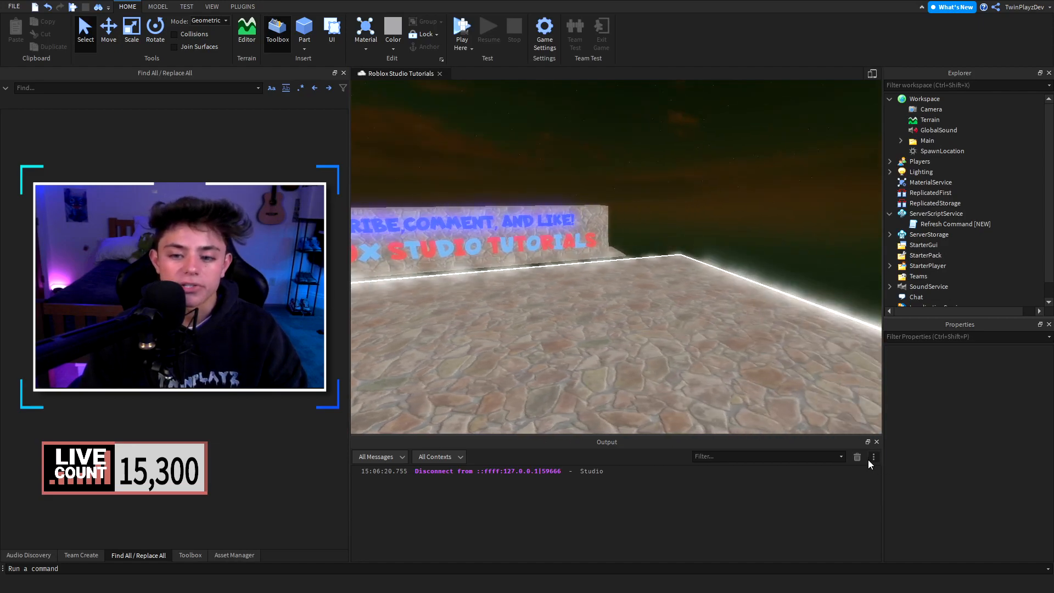
left_click(857, 457)
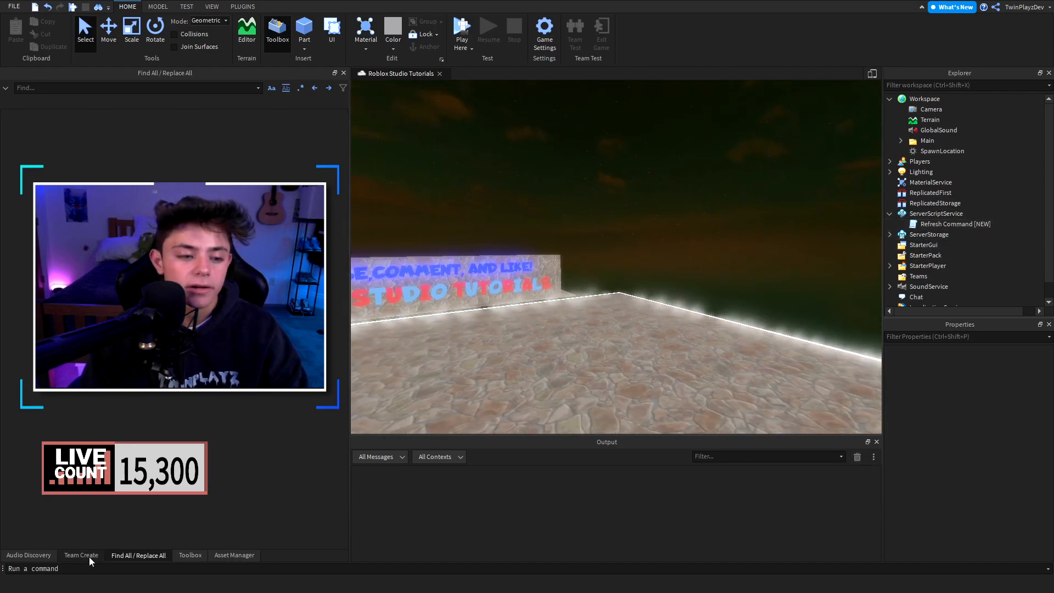
Check owned models in Toolbox Inventory, then select Refresh Command [NEW] under ServerScriptService.
left_click(277, 31)
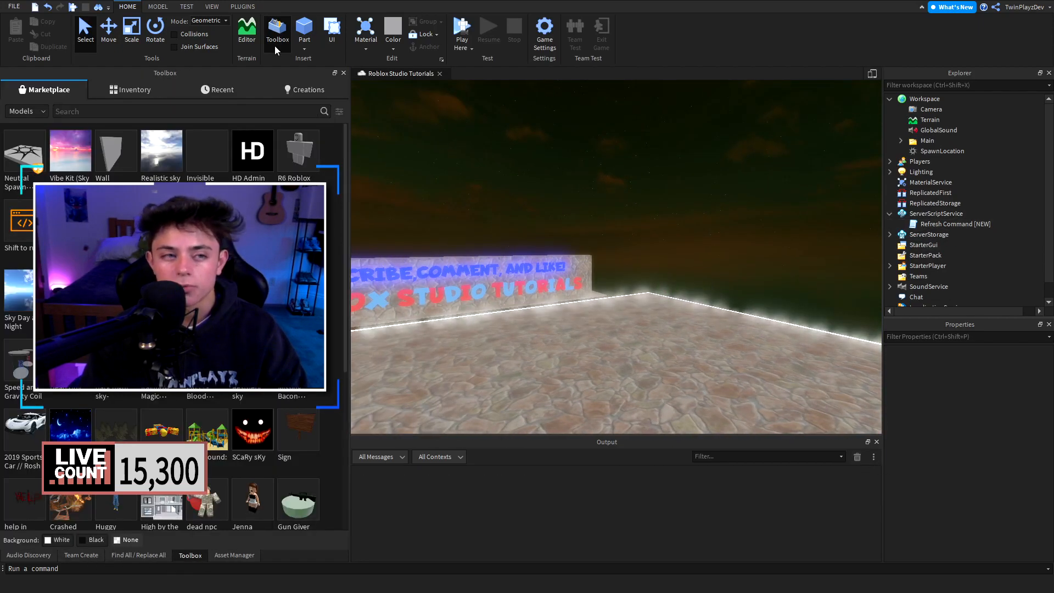
left_click(134, 88)
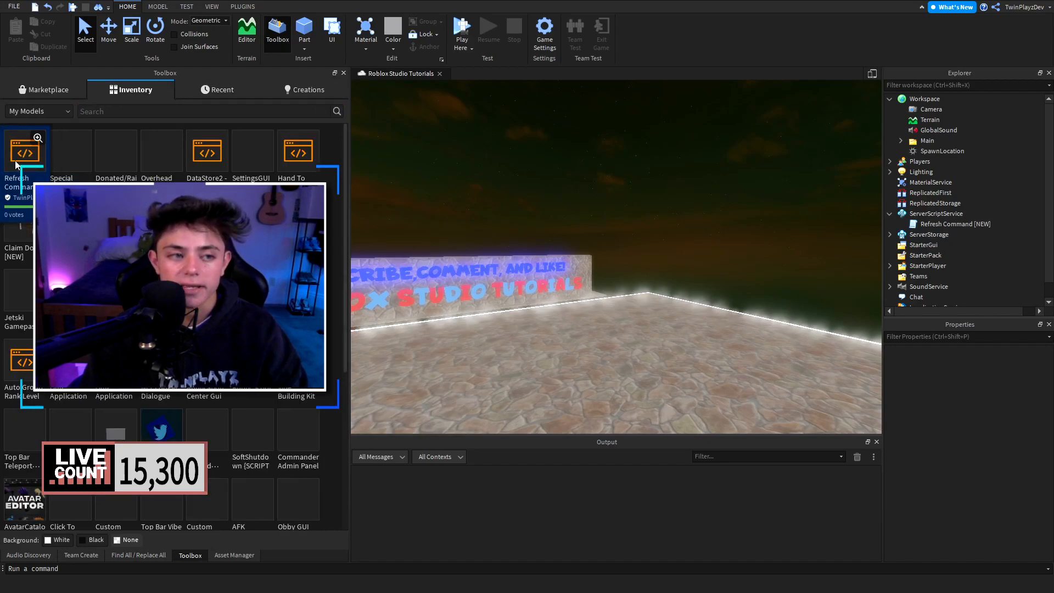
left_click(139, 555)
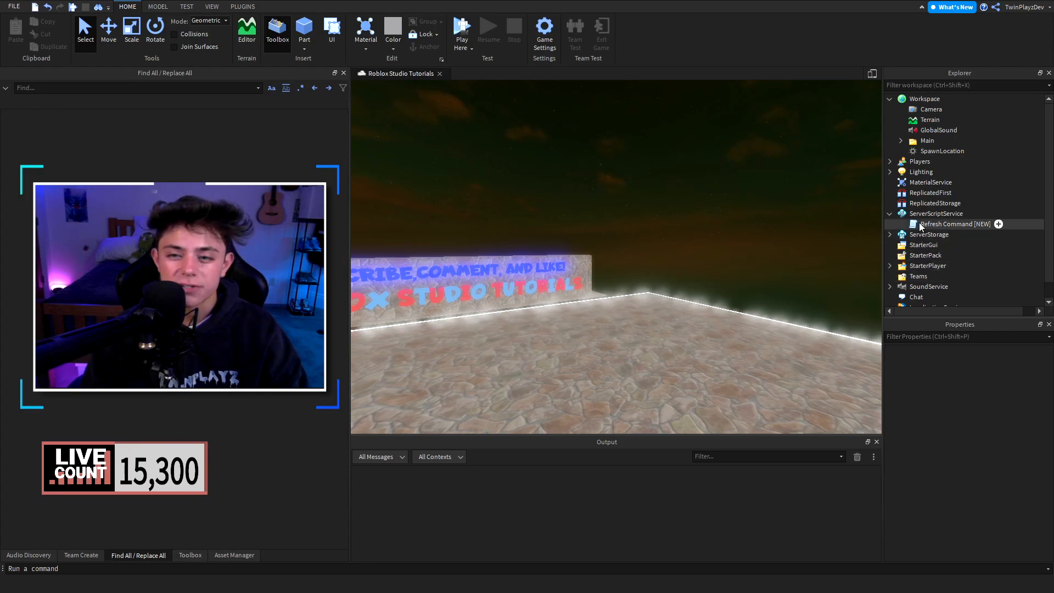
left_click(953, 224)
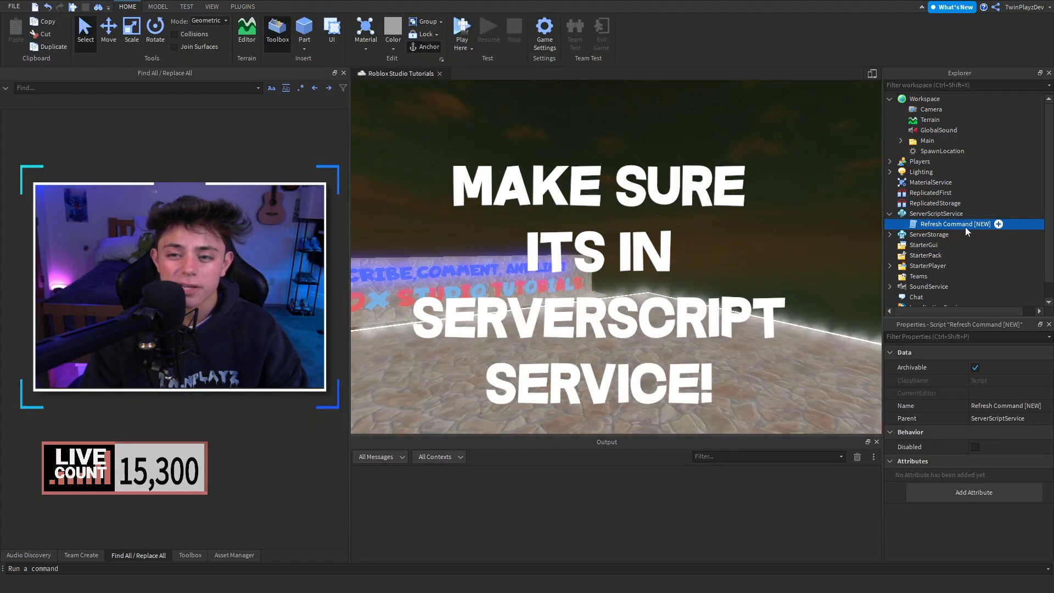
mouse_move(757, 195)
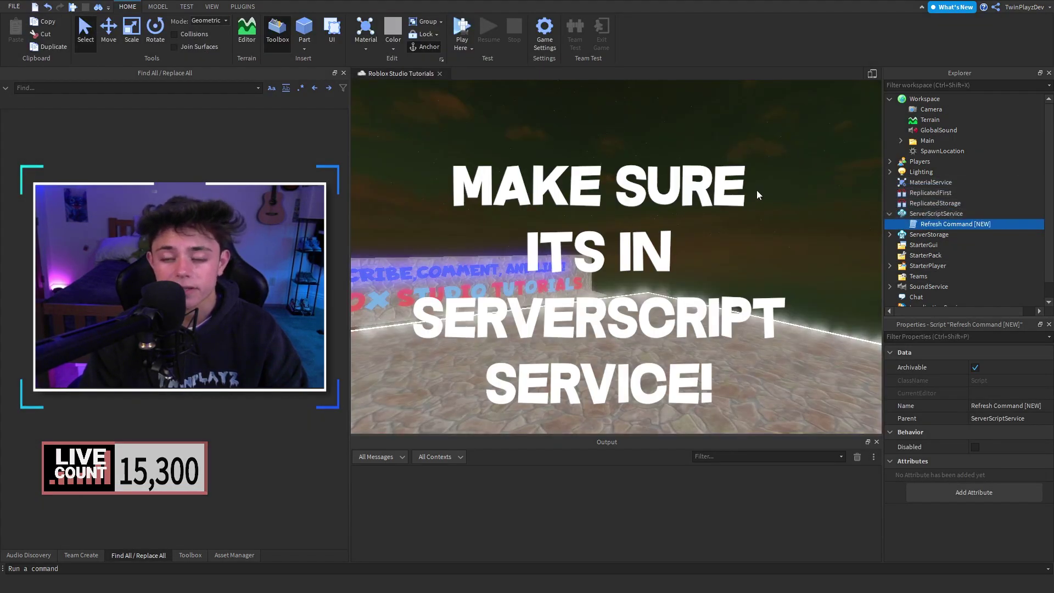
mouse_move(955, 224)
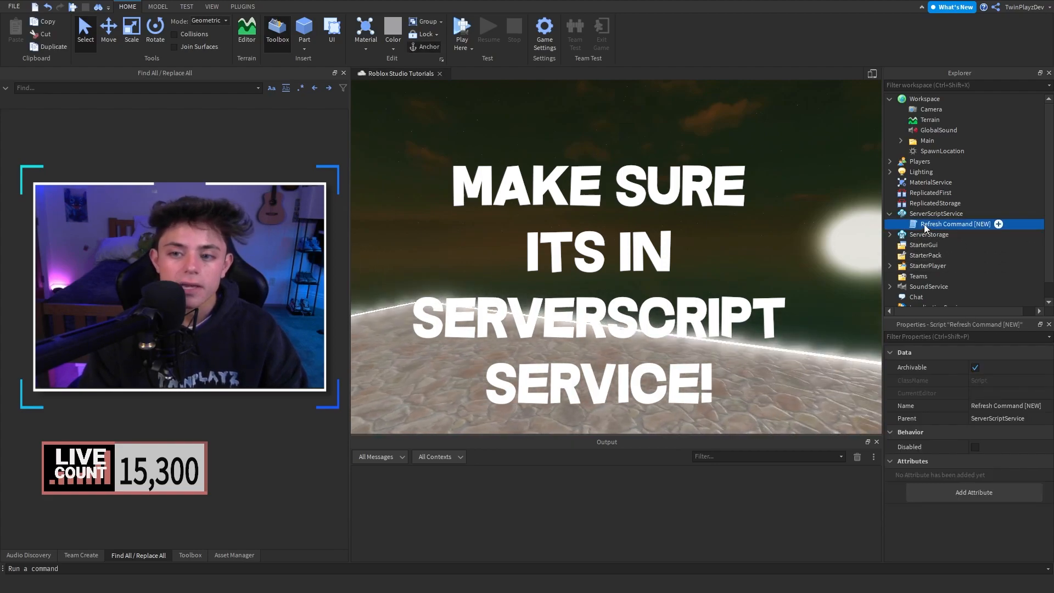
View the Refresh Command [NEW] script's code in the editor and scan through it.
double_click(954, 224)
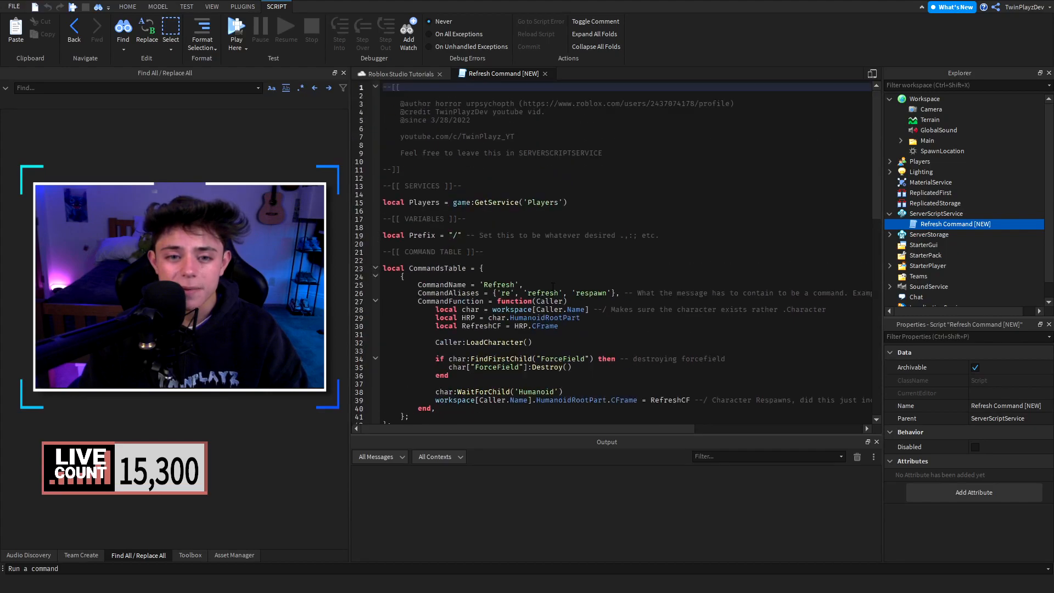
scroll("down", 3)
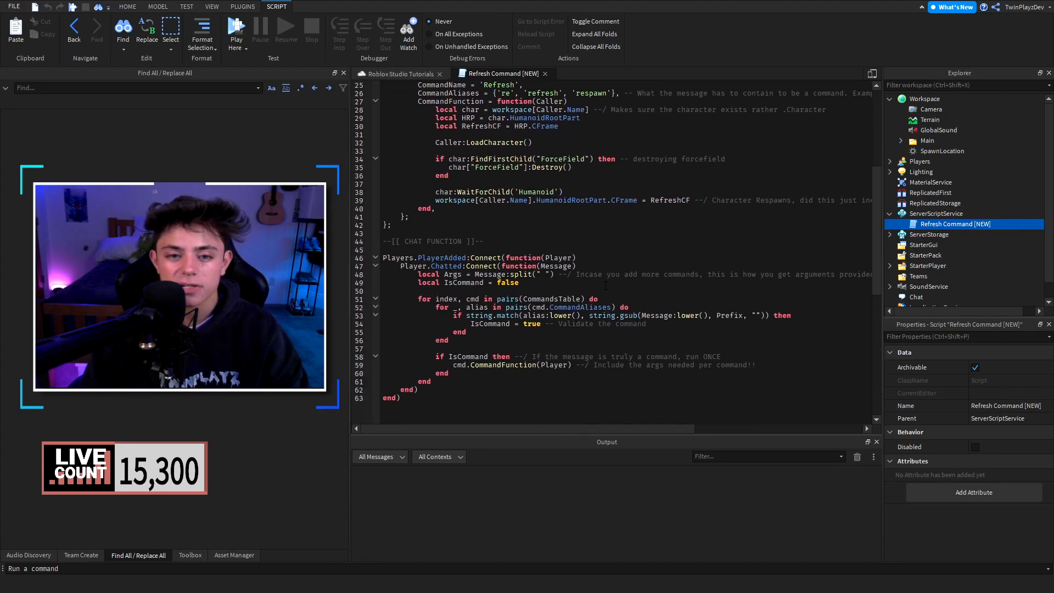
scroll("up", 3)
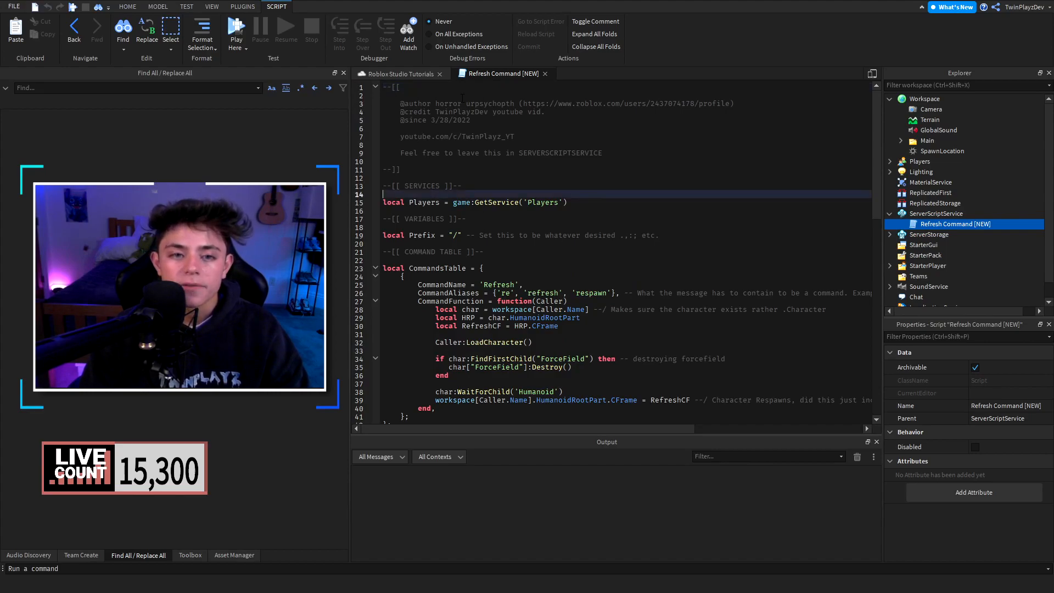
Highlight the credit link in the header and move on to the prefix line.
double_click(633, 103)
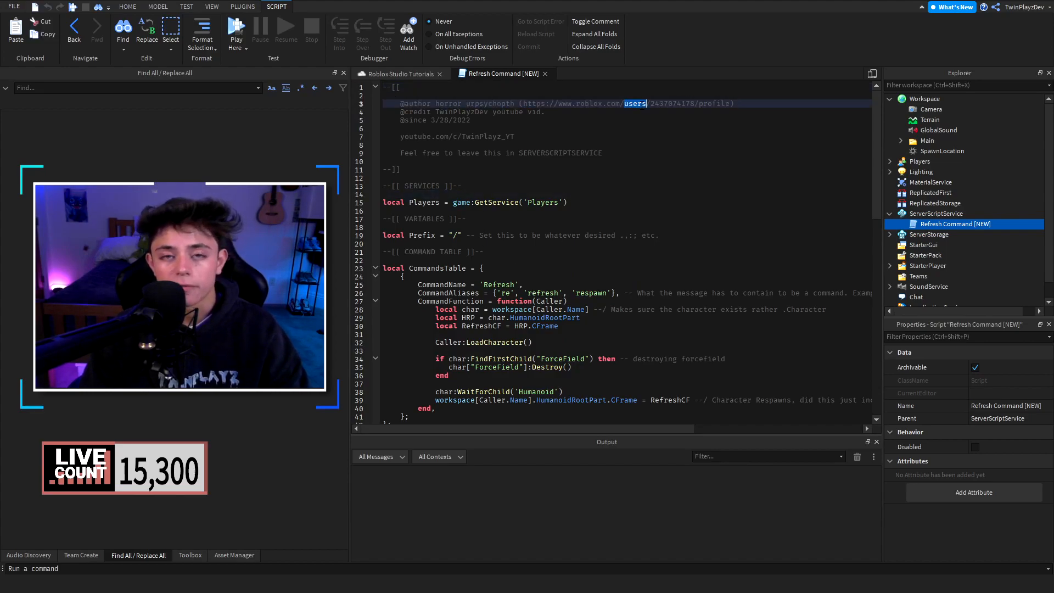
left_click(398, 170)
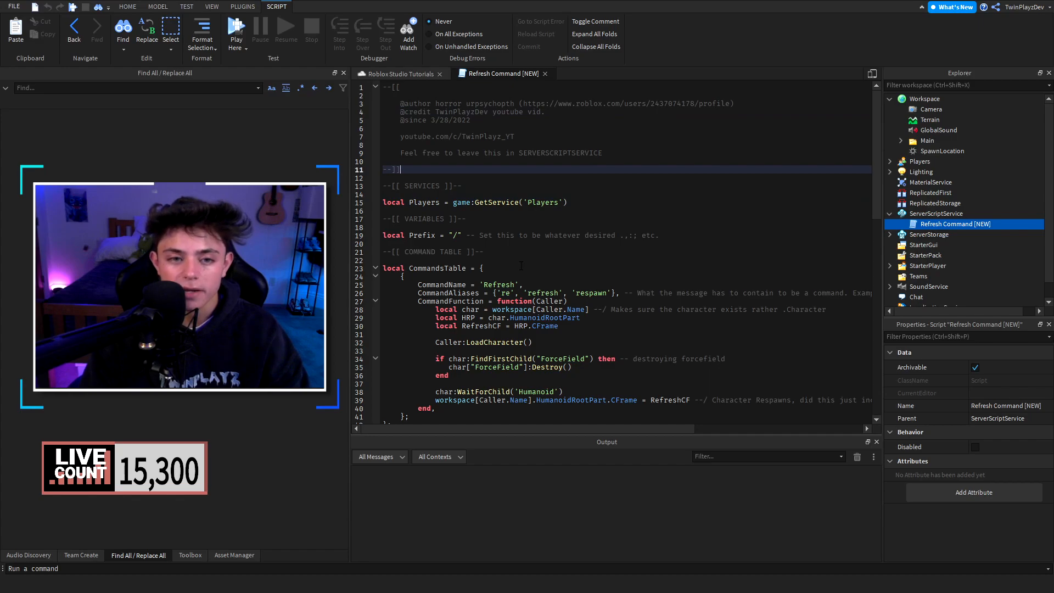
double_click(424, 202)
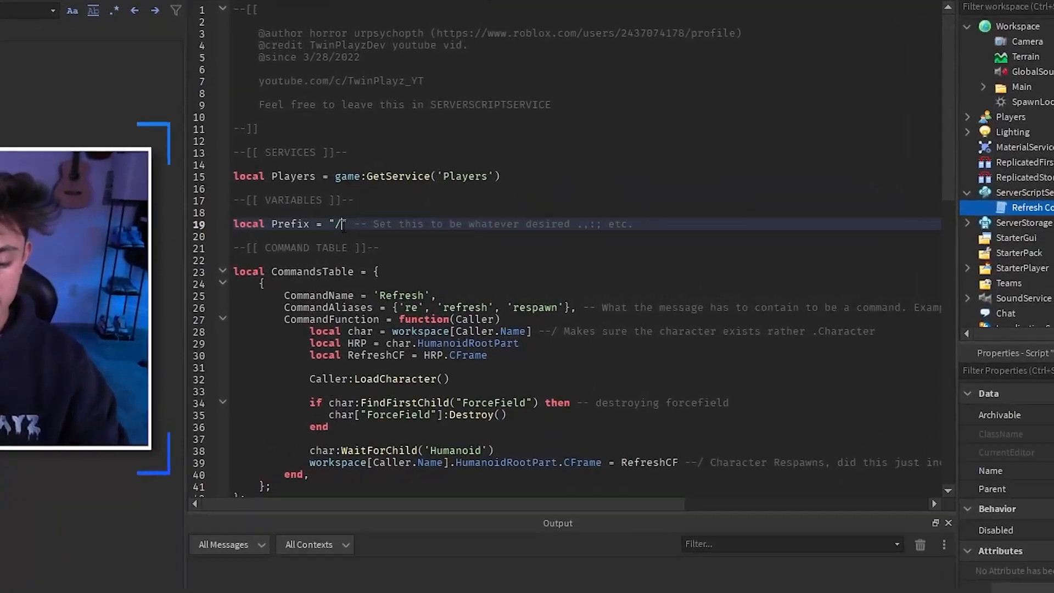
type(";")
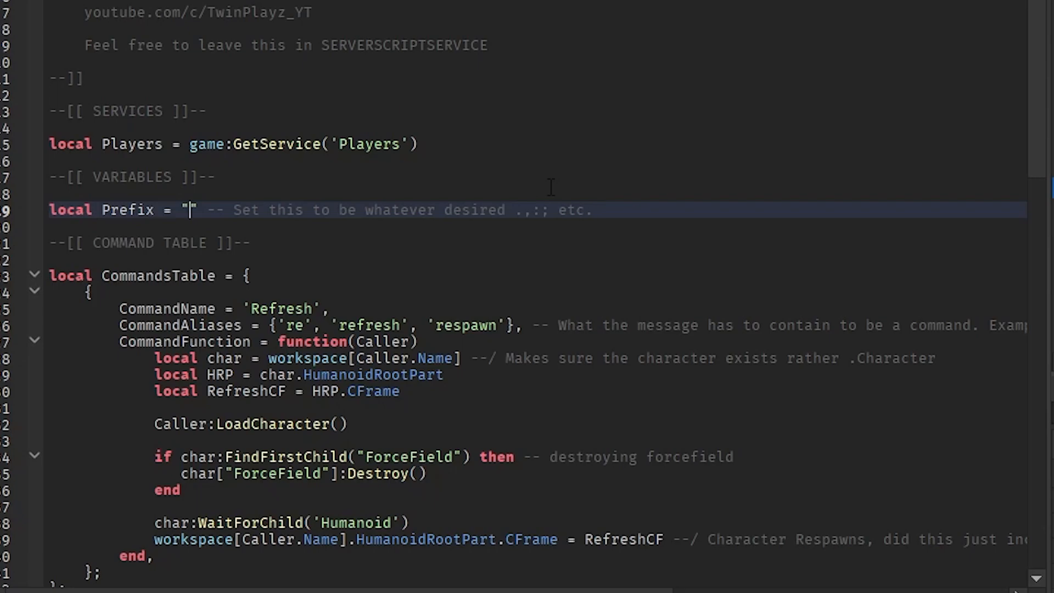
type("/")
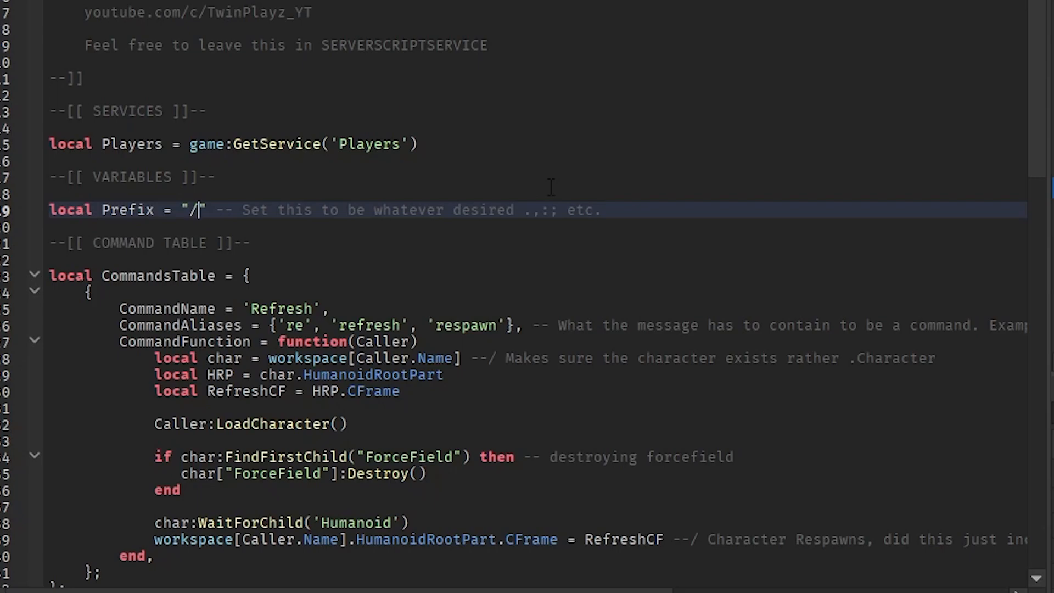
type("!")
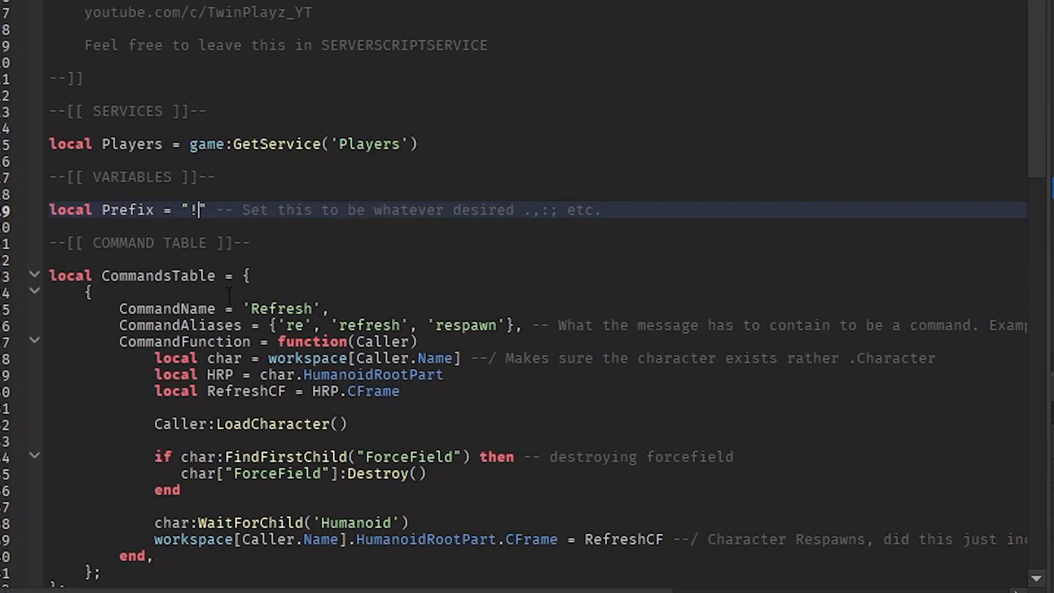
type("/")
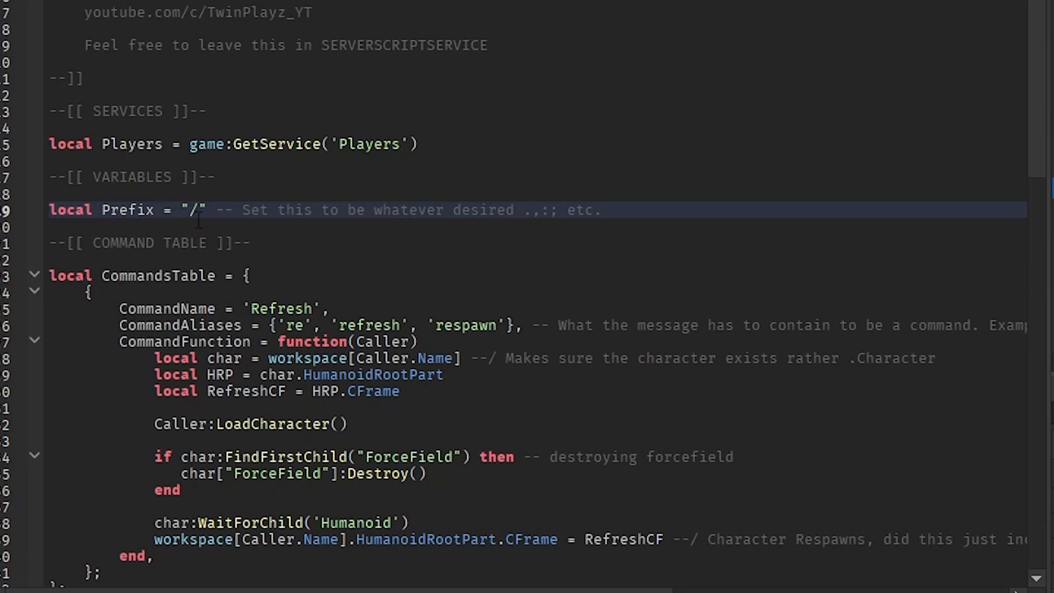
double_click(128, 210)
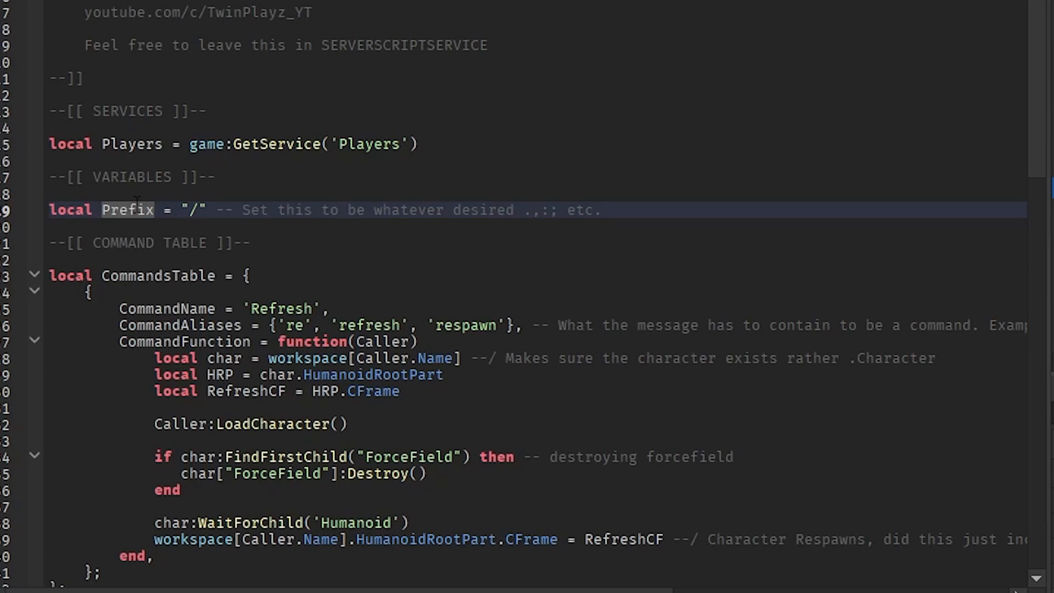
scroll("down", 3)
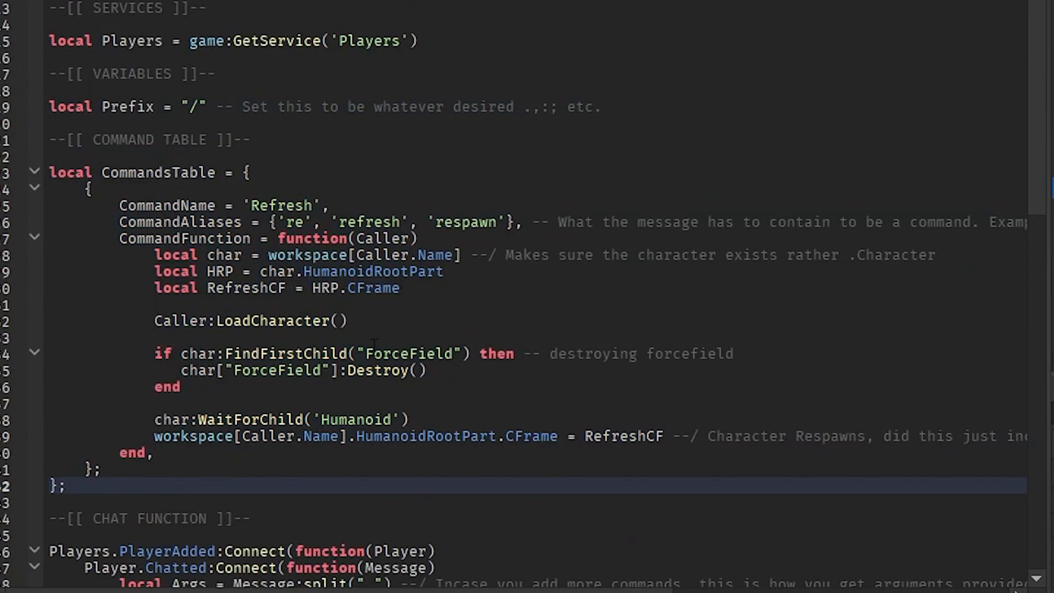
left_click(66, 485)
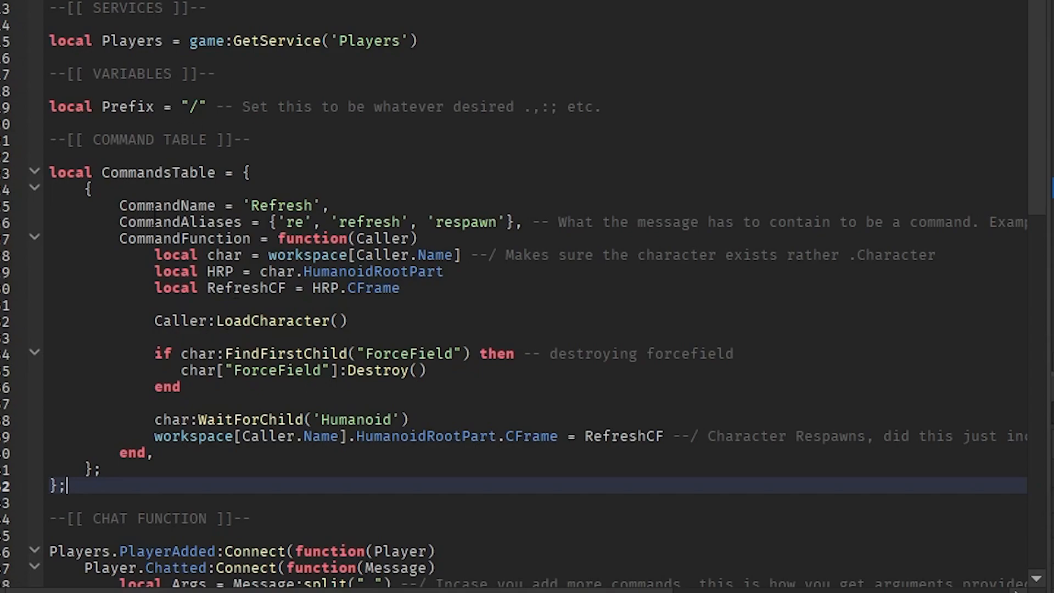
scroll("down", 3)
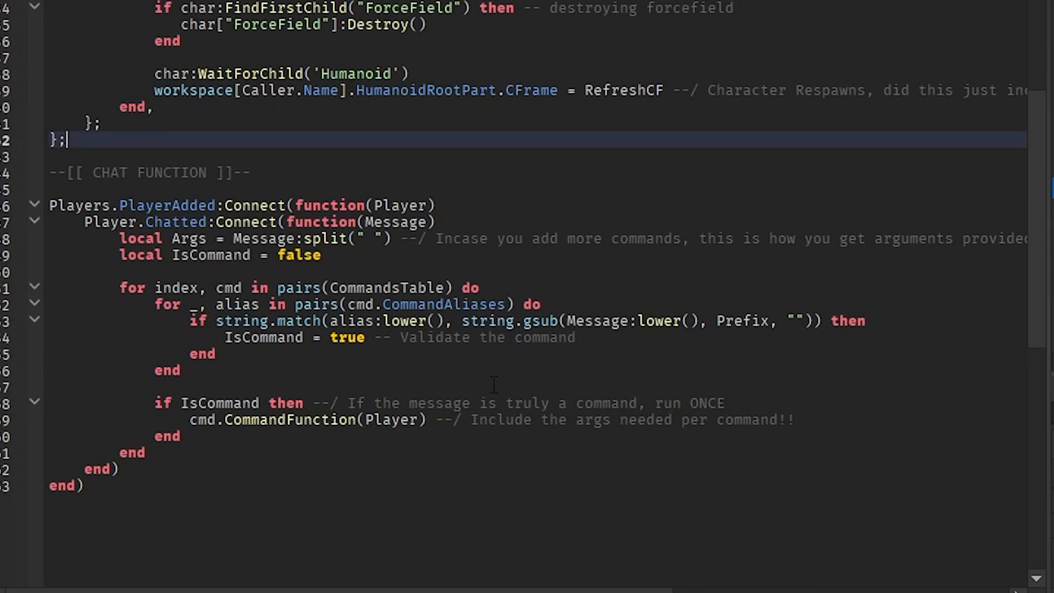
scroll("up", 3)
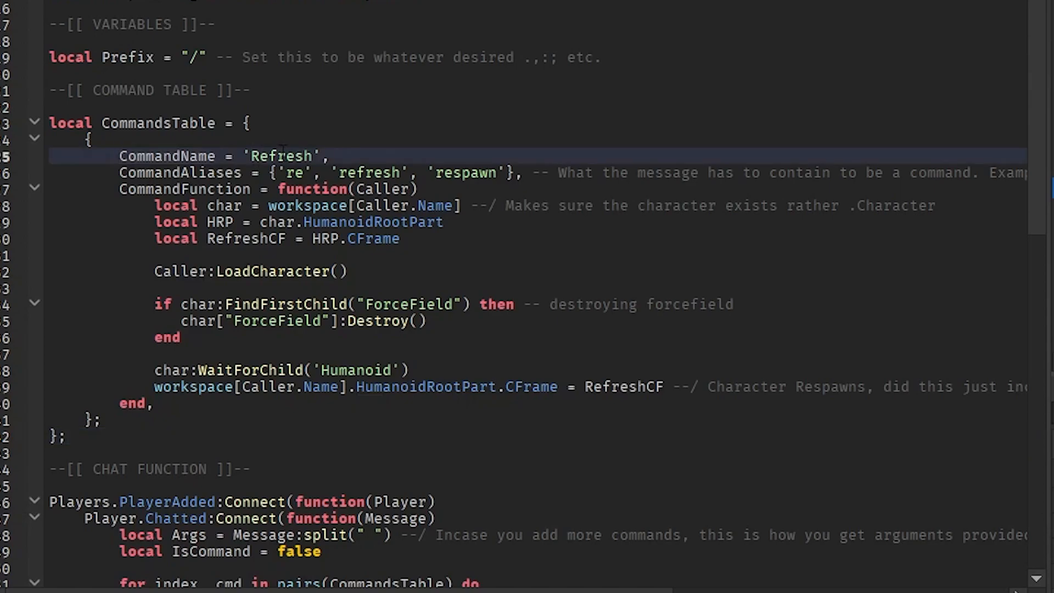
scroll("down", 3)
type(",\"")
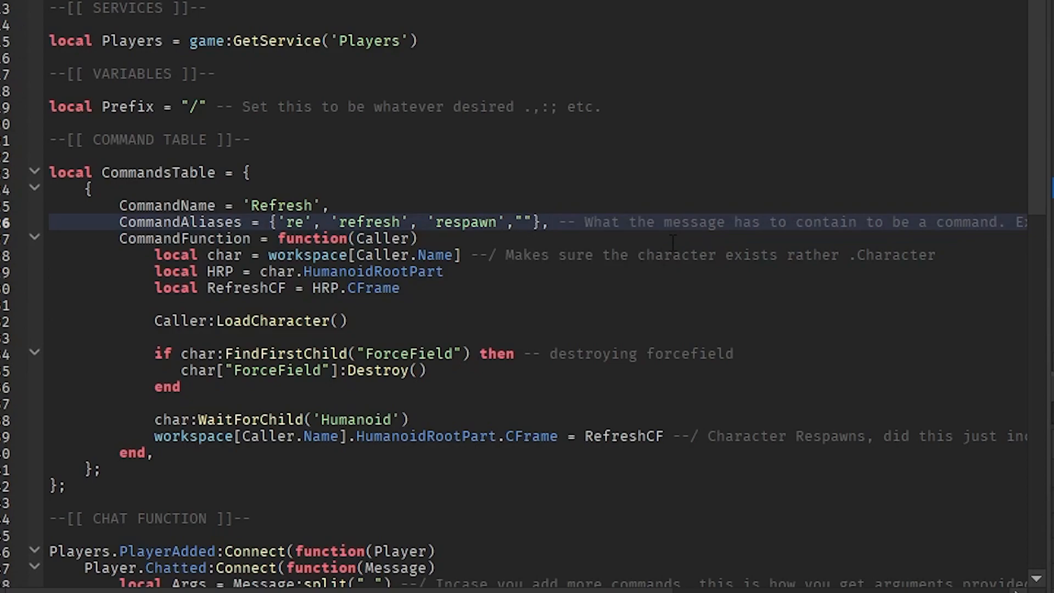
Add "reset" as a new alias in the CommandAliases table.
type("reset")
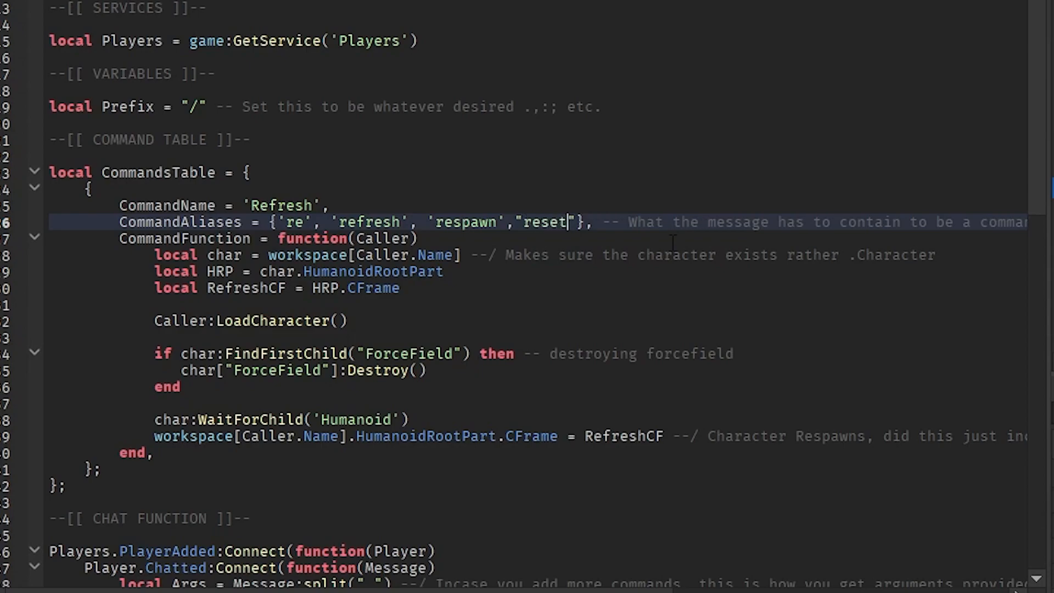
left_click(679, 173)
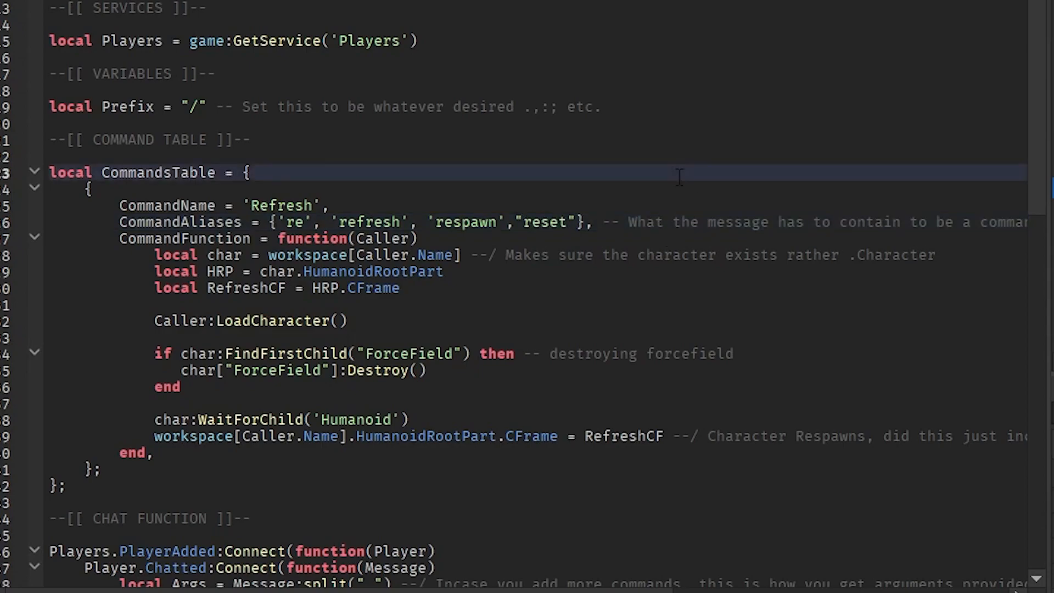
mouse_move(564, 235)
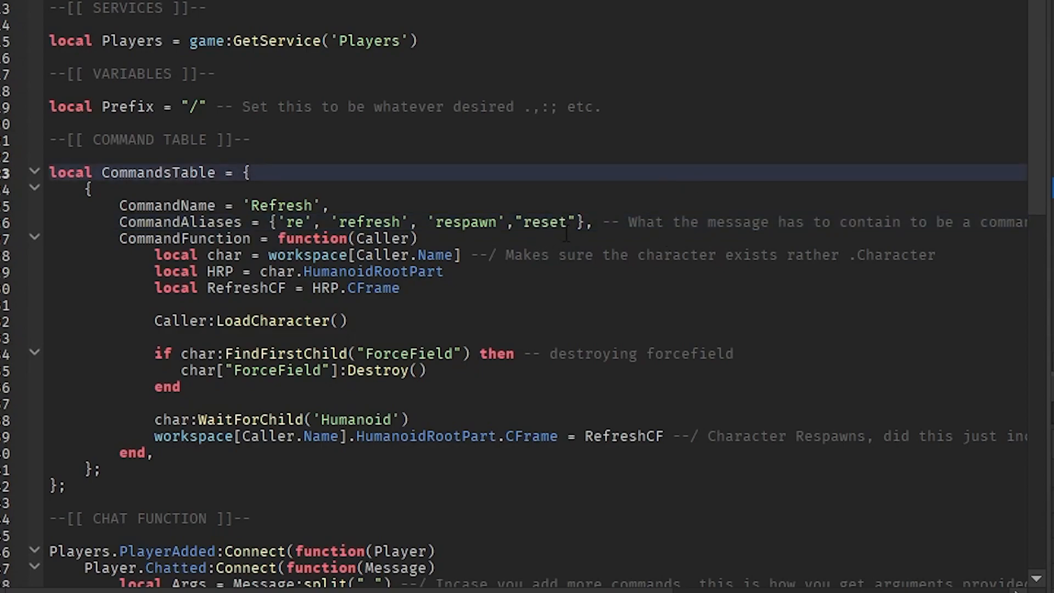
left_click(665, 187)
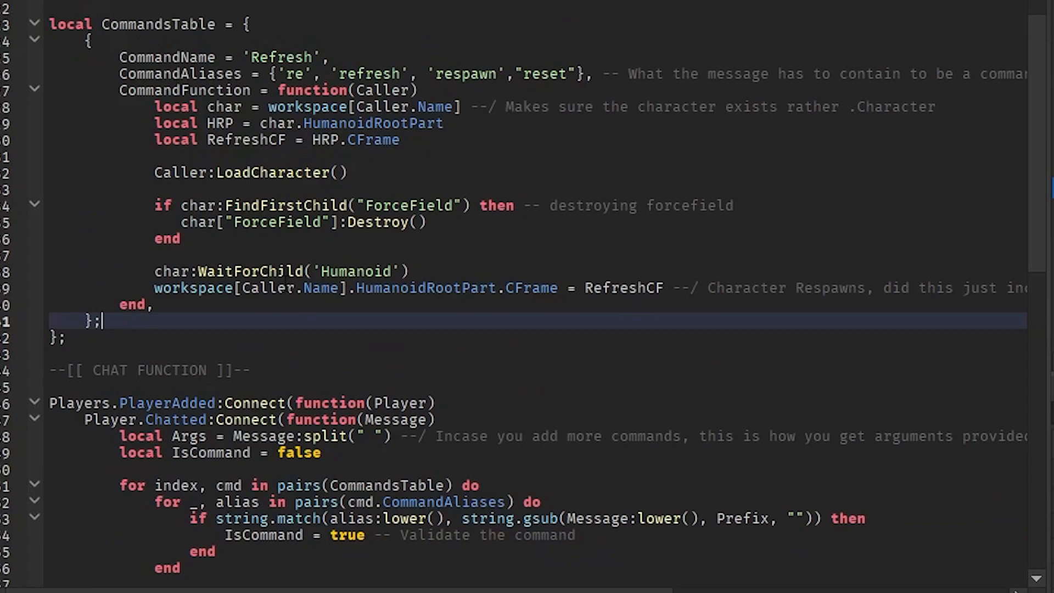
scroll("down", 3)
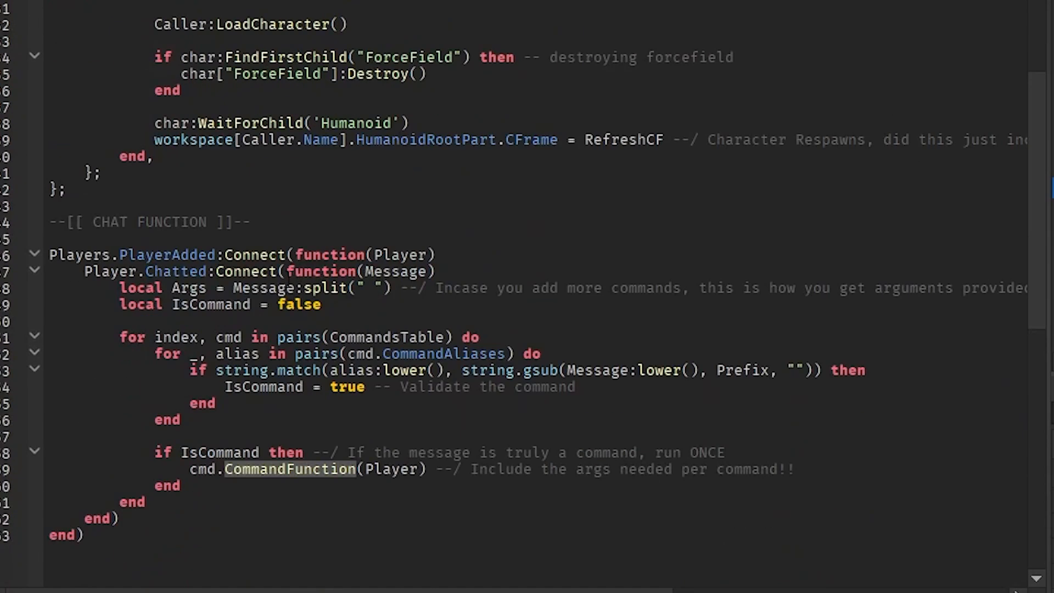
scroll("up", 3)
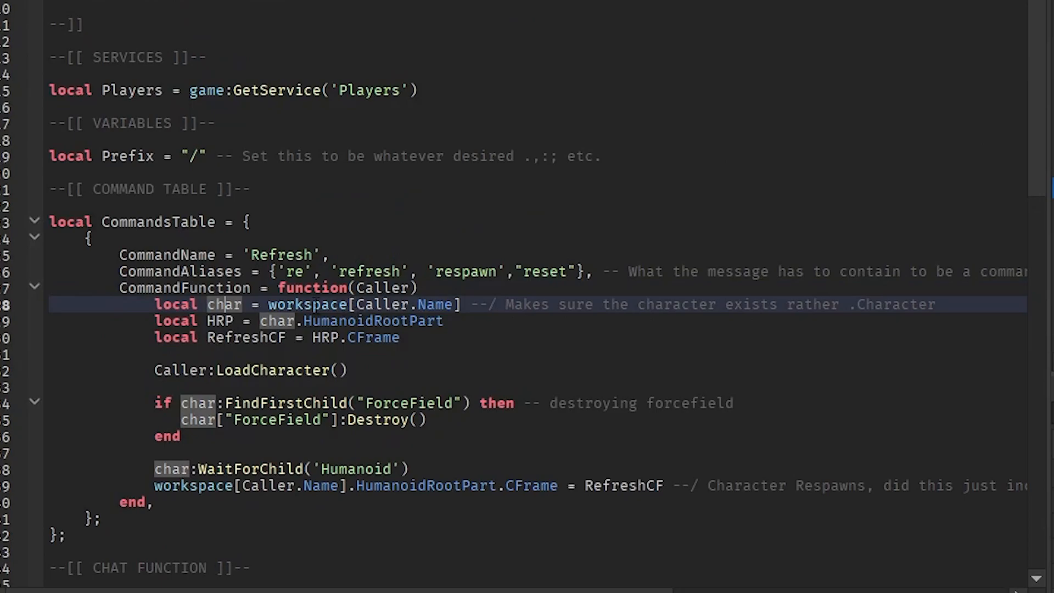
Highlight the char, HumanoidRootPart and RefreshCF variables and the LoadCharacter call to explain them.
double_click(436, 304)
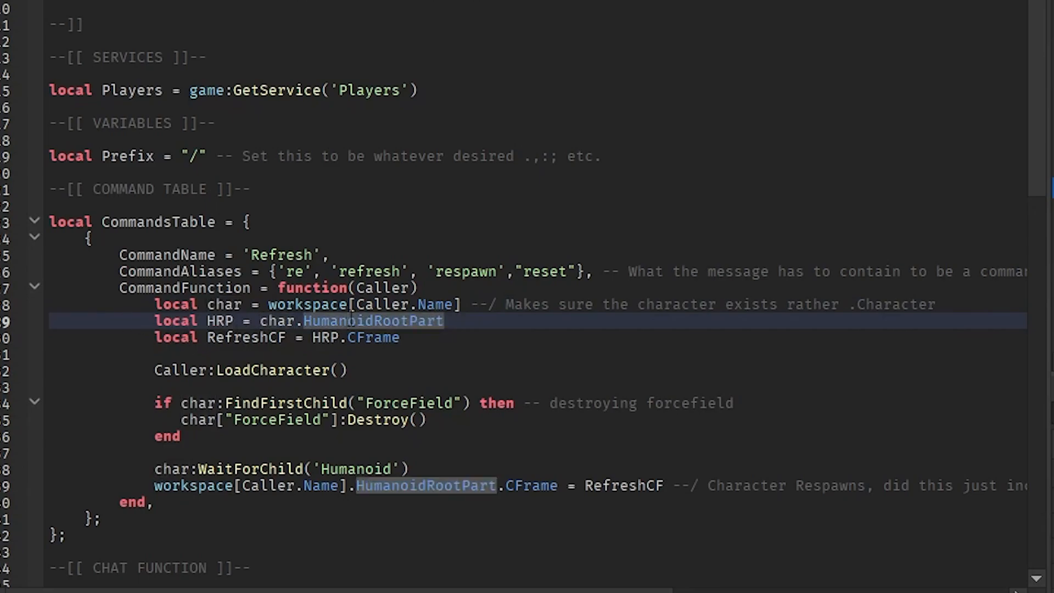
left_click(245, 337)
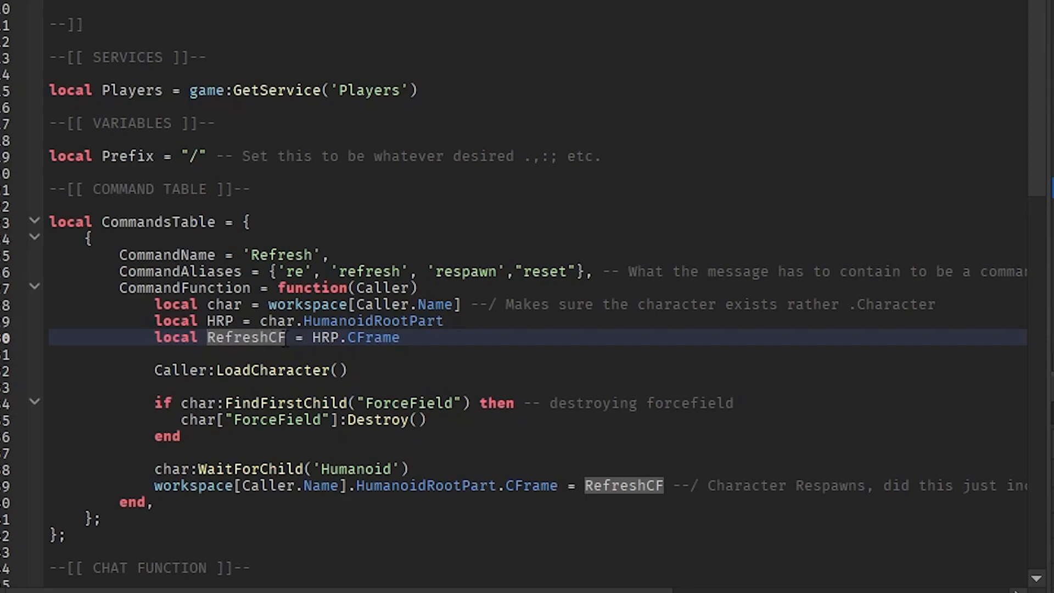
left_click(371, 337)
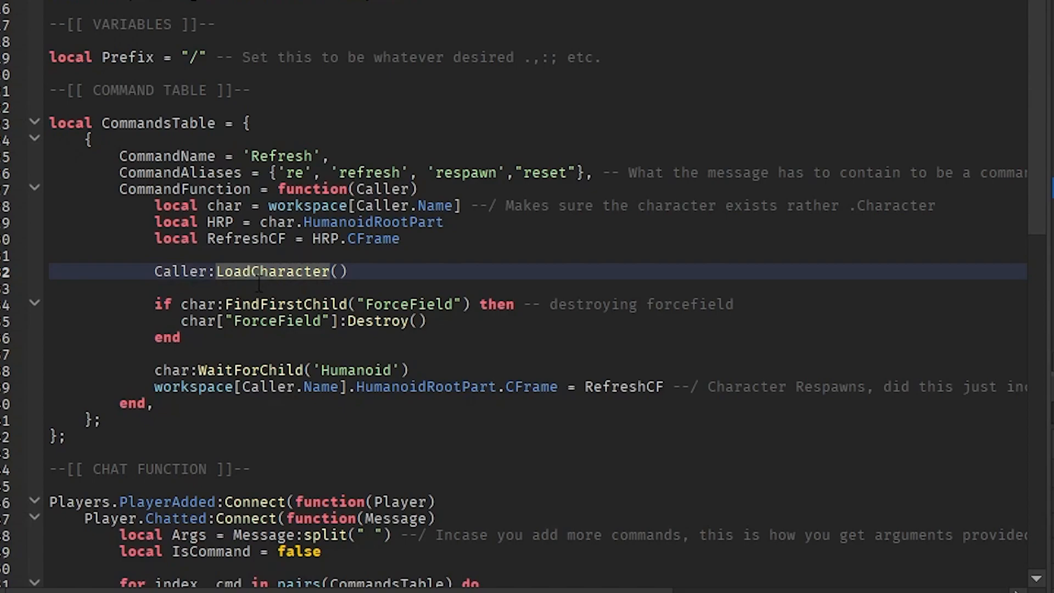
double_click(180, 271)
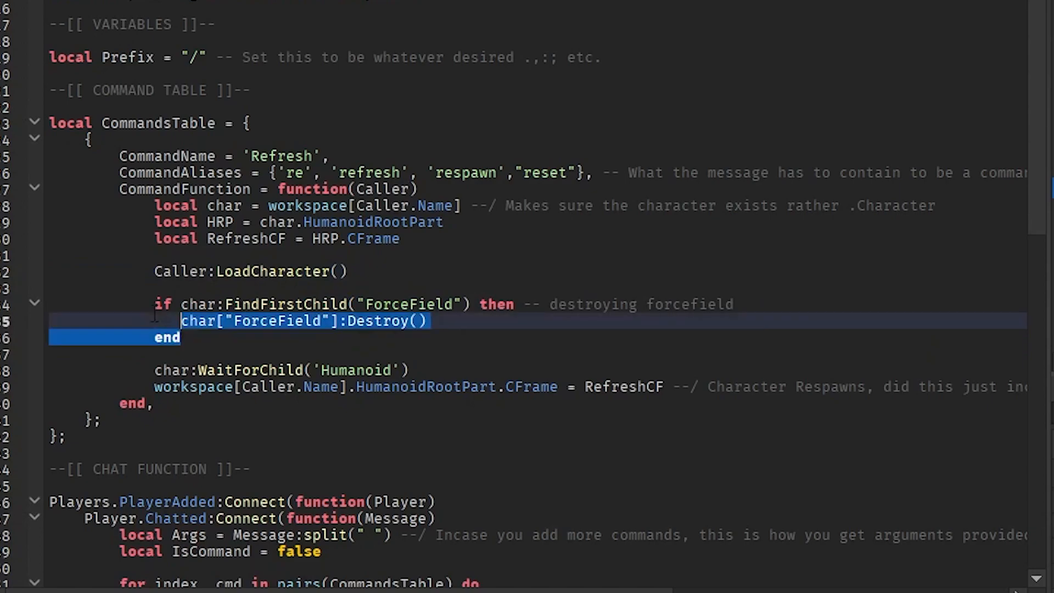
left_click(188, 337)
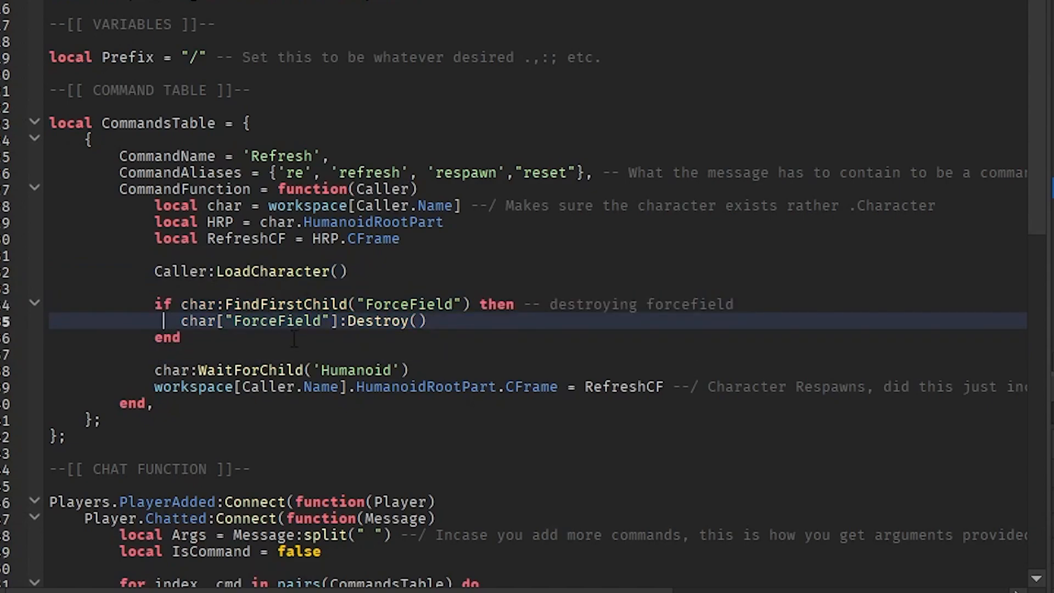
Review where RefreshCF is applied after respawn and the script's final lines.
scroll("down", 3)
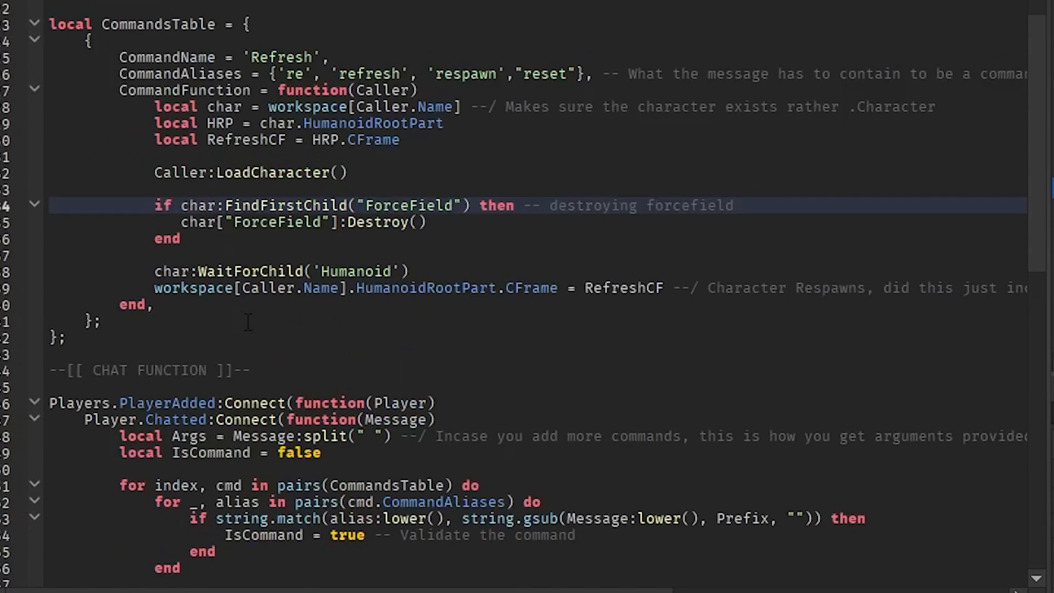
scroll("down", 3)
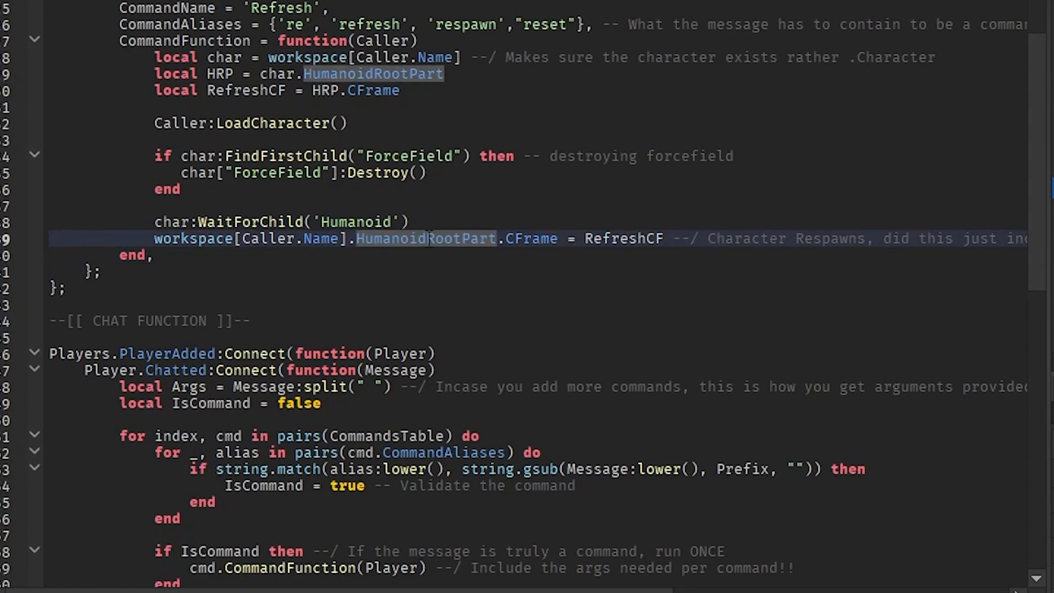
left_click(622, 238)
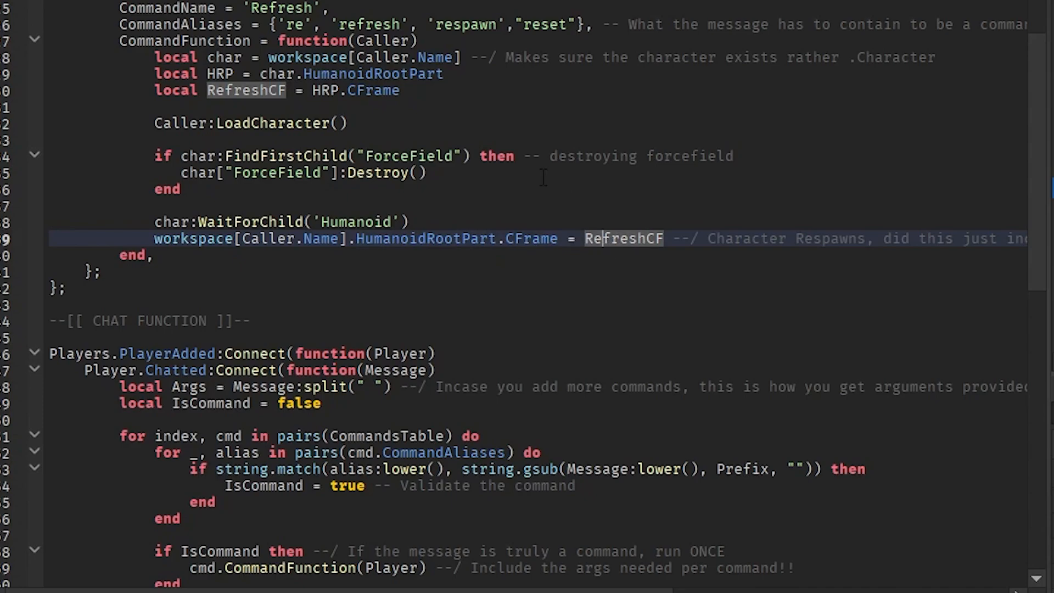
mouse_move(522, 188)
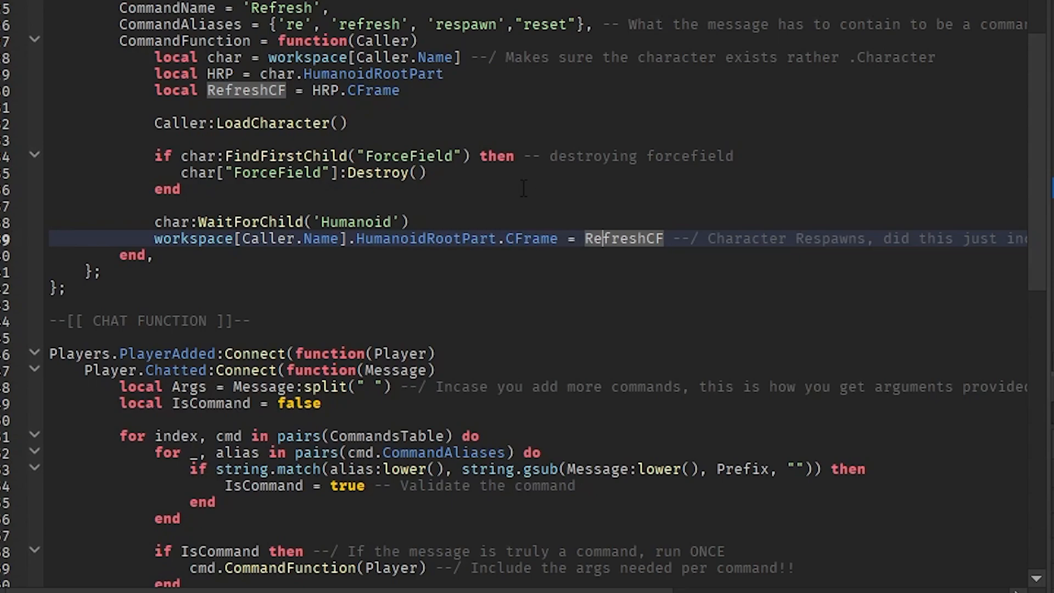
mouse_move(525, 175)
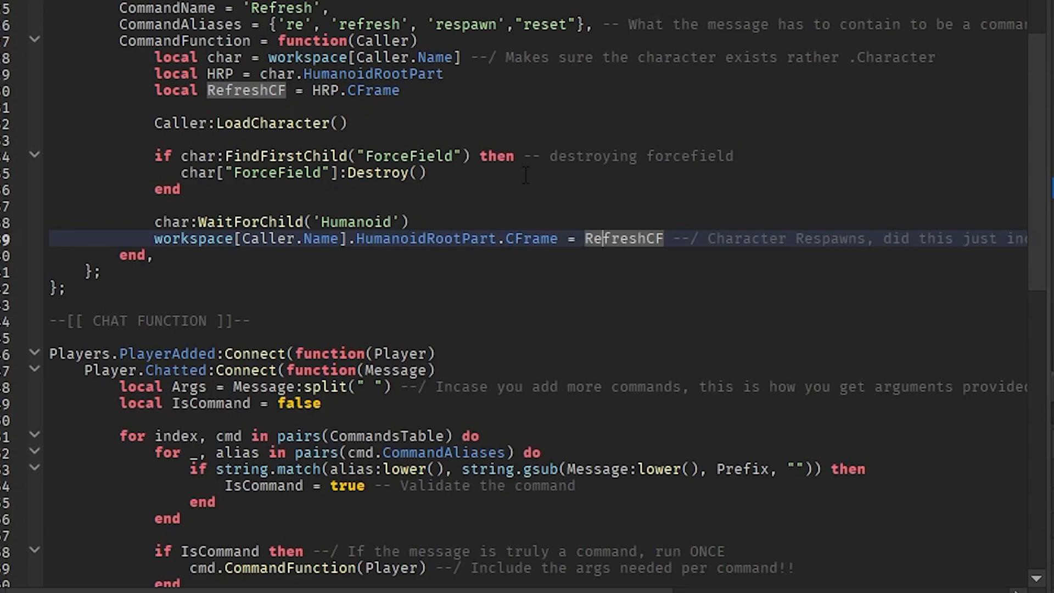
scroll("down", 3)
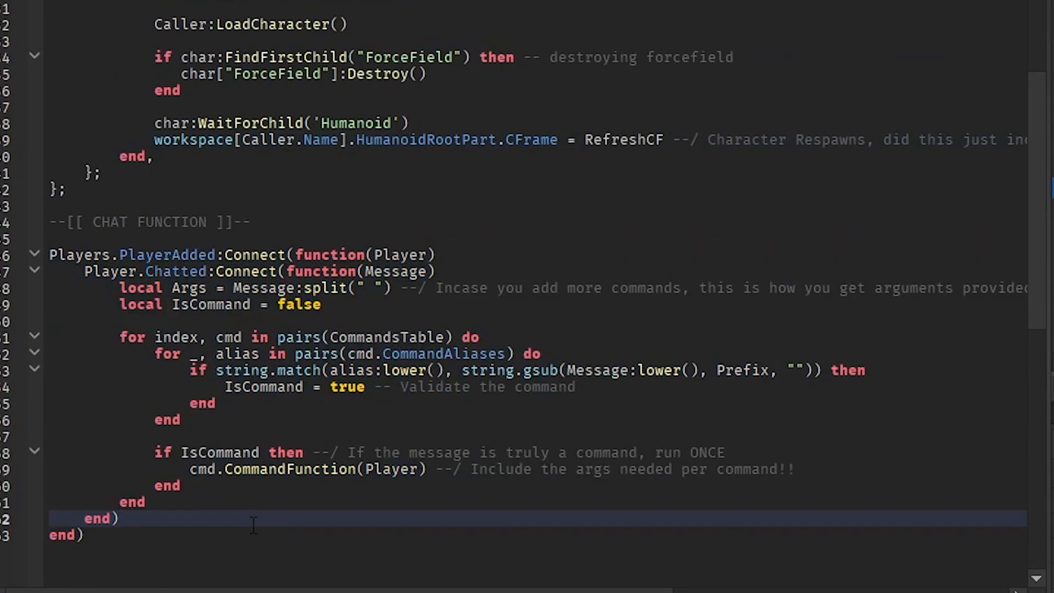
double_click(167, 255)
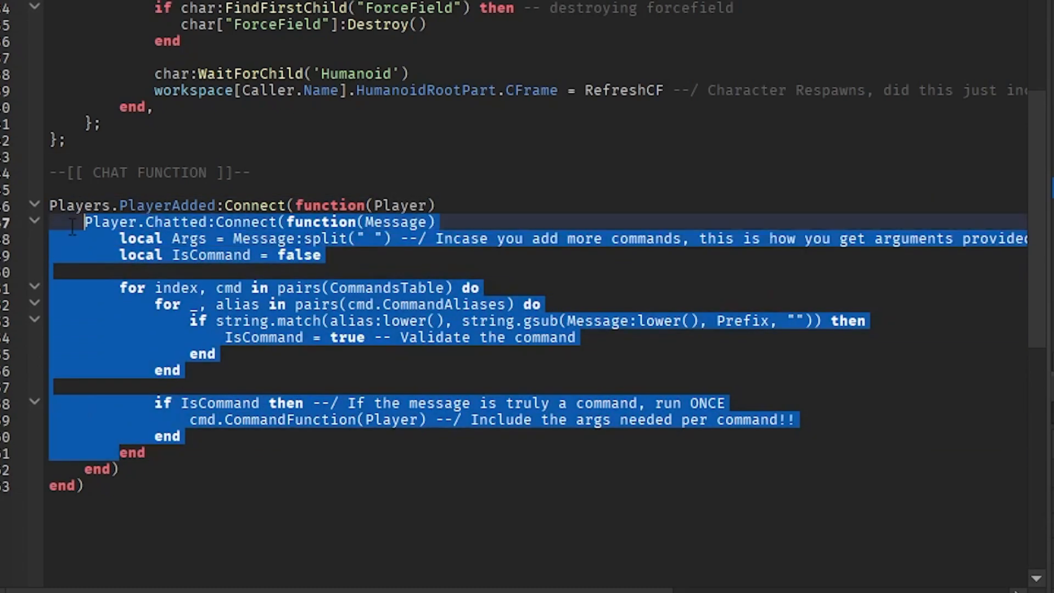
left_click(256, 221)
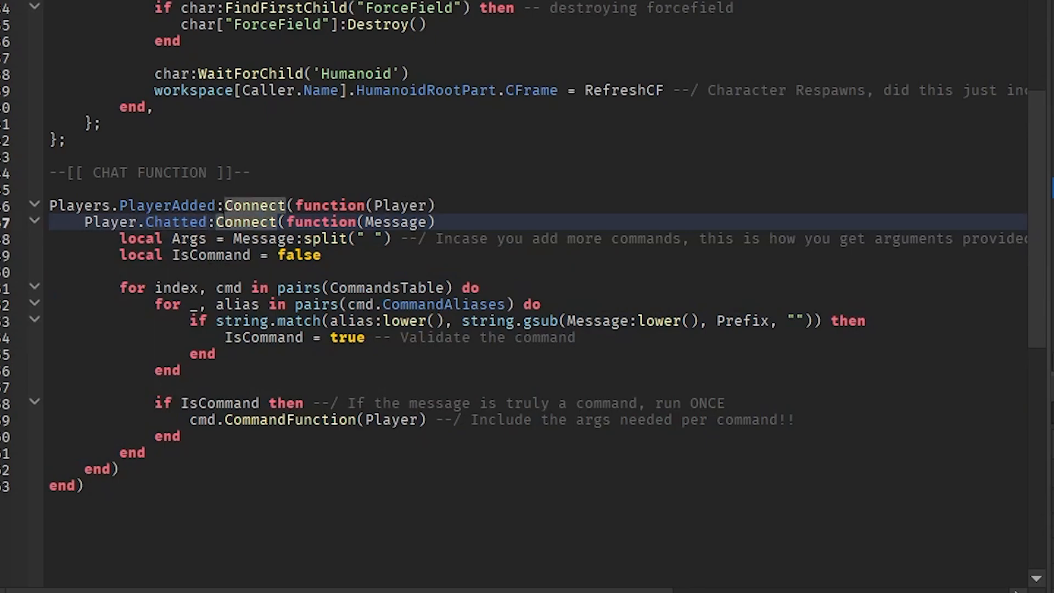
mouse_move(249, 221)
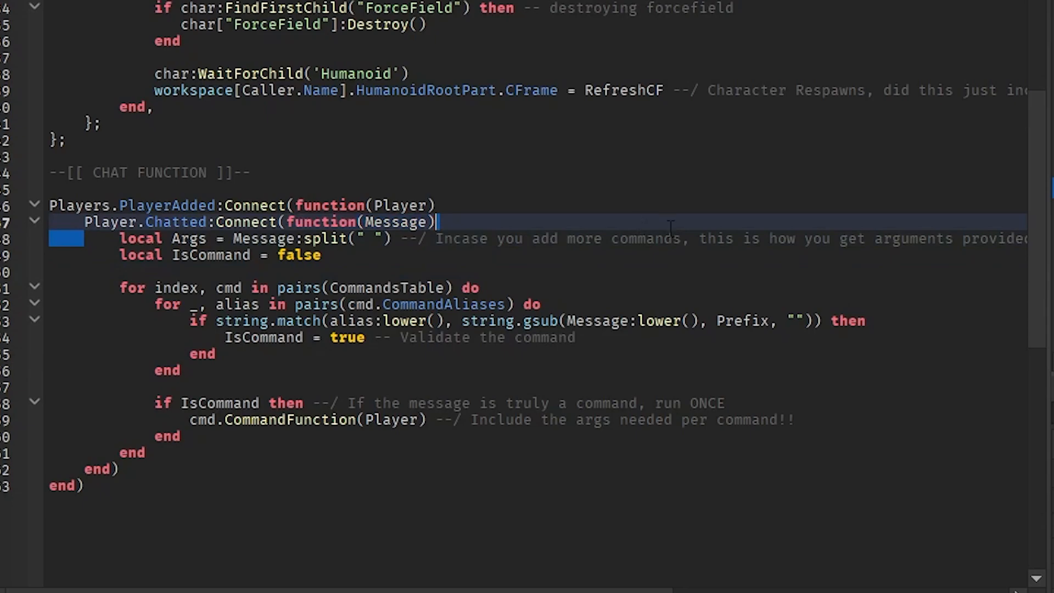
scroll("right", 3)
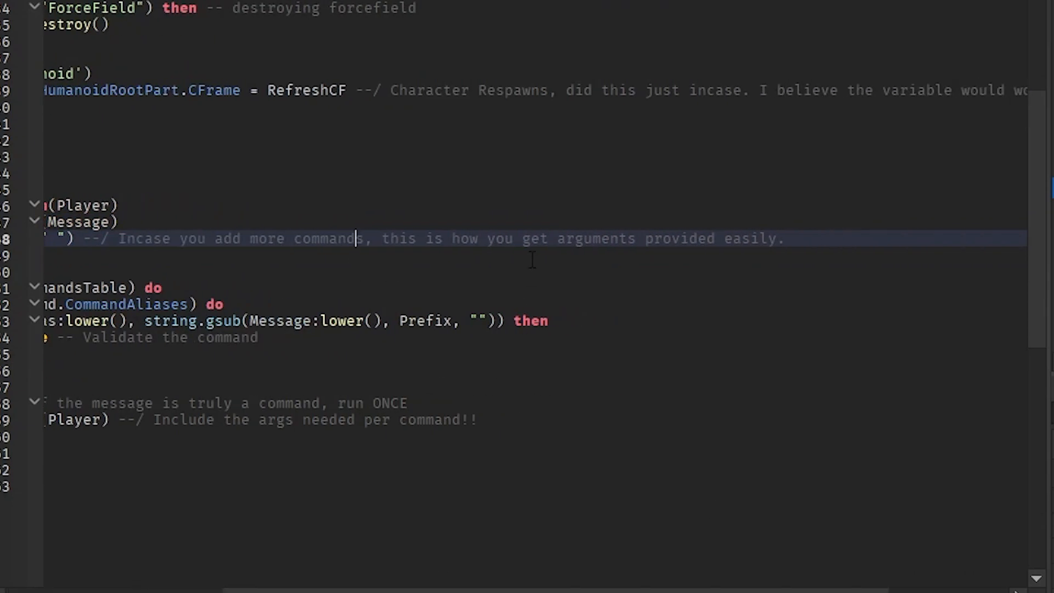
scroll("left", 3)
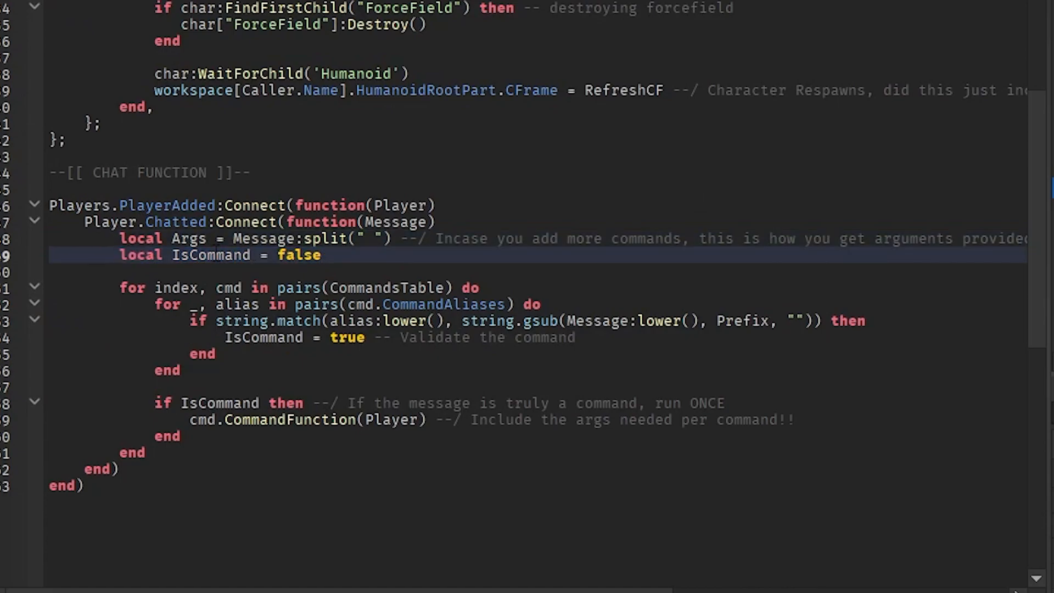
left_click(340, 255)
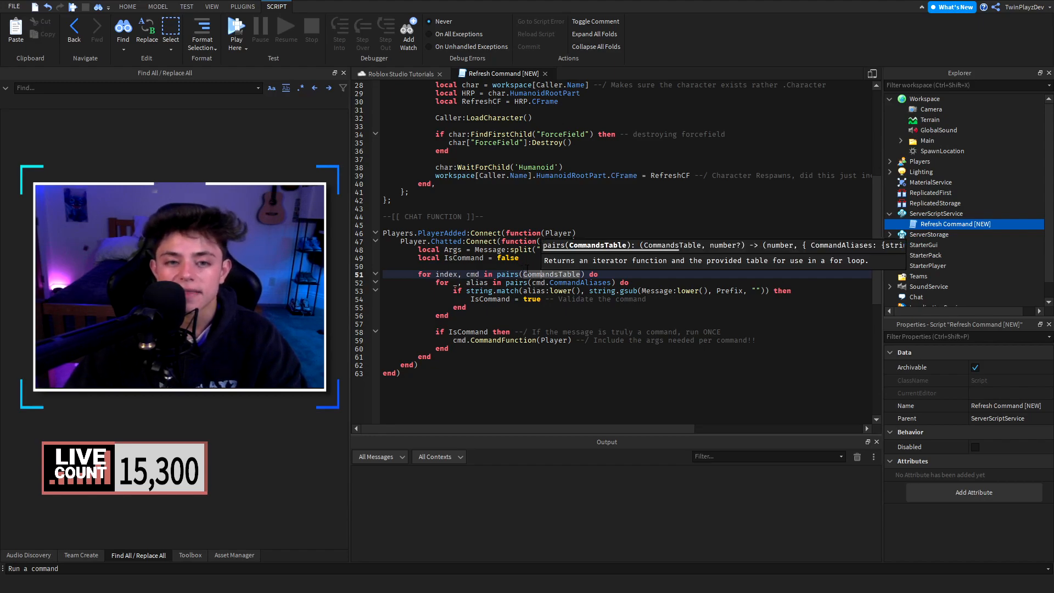
scroll("down", 3)
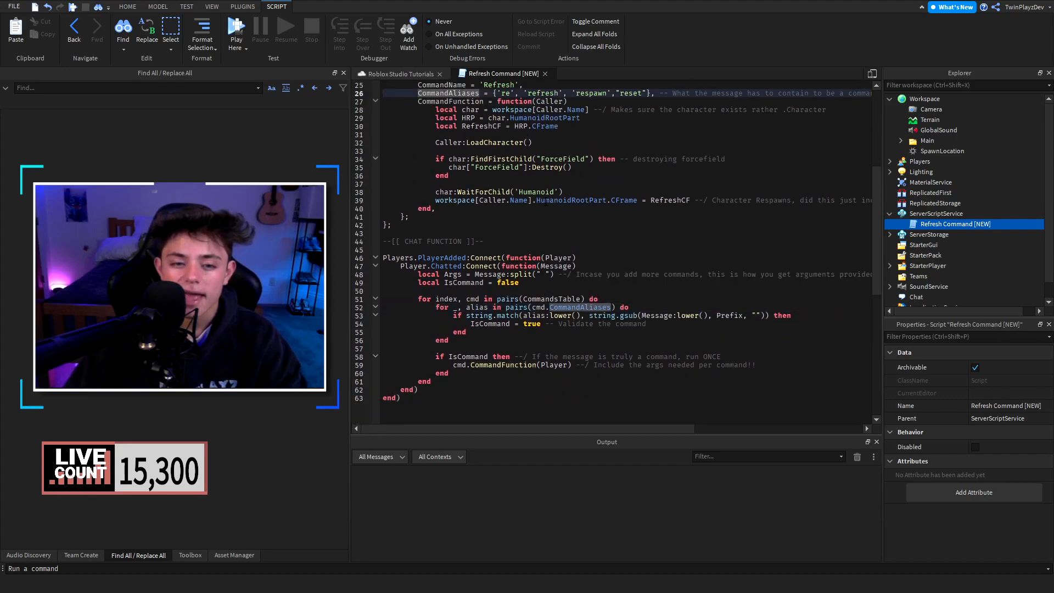
scroll("down", 3)
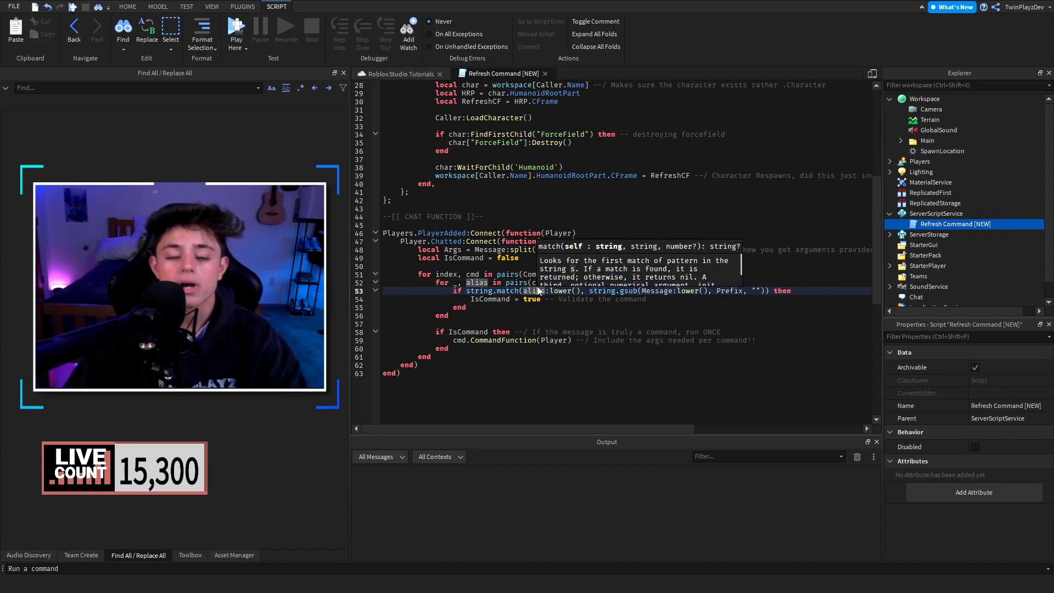
scroll("up", 3)
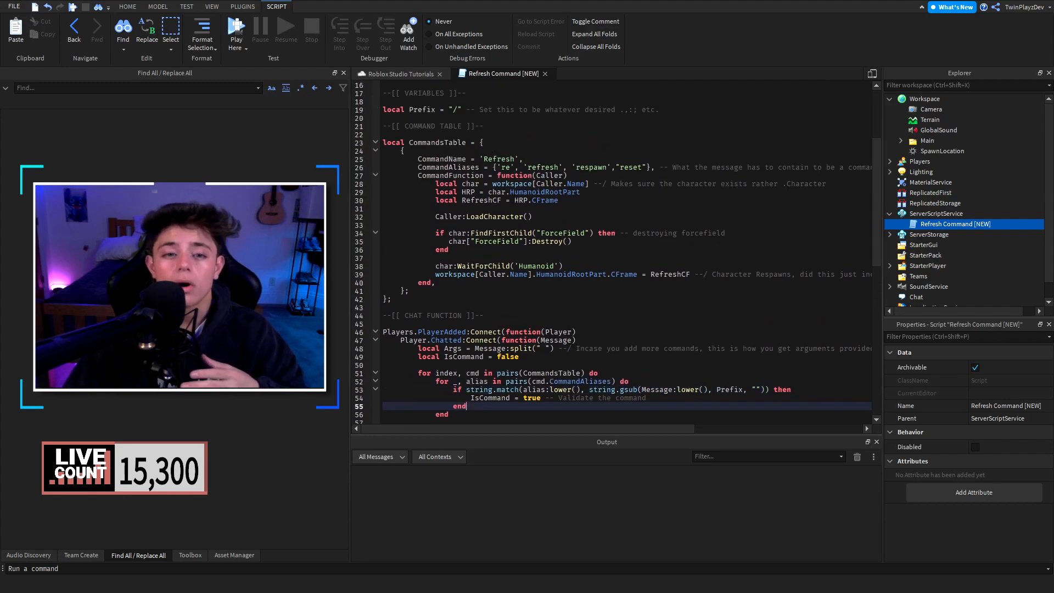
scroll("down", 3)
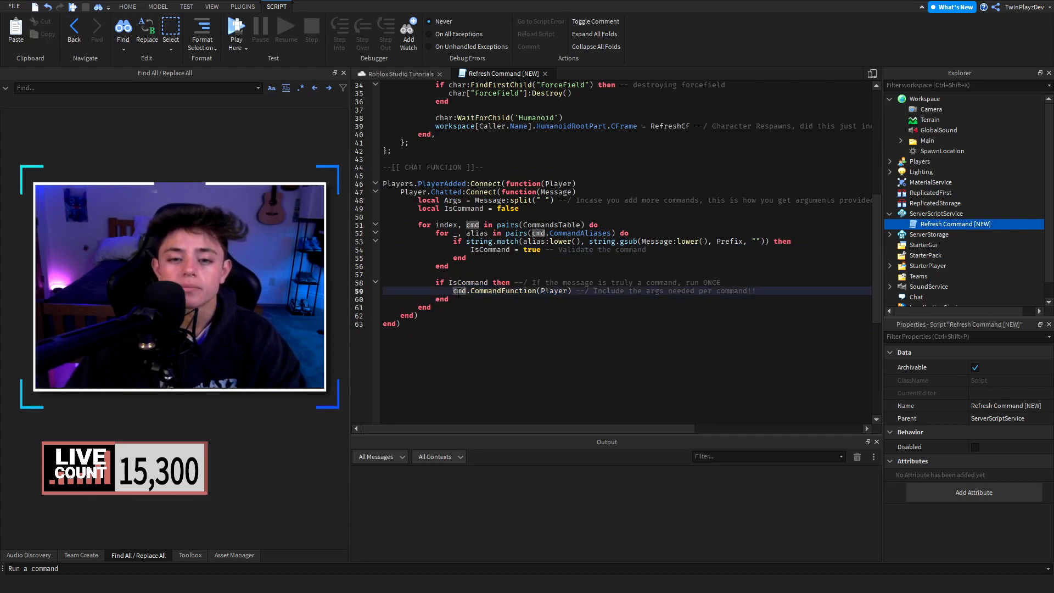
scroll("up", 3)
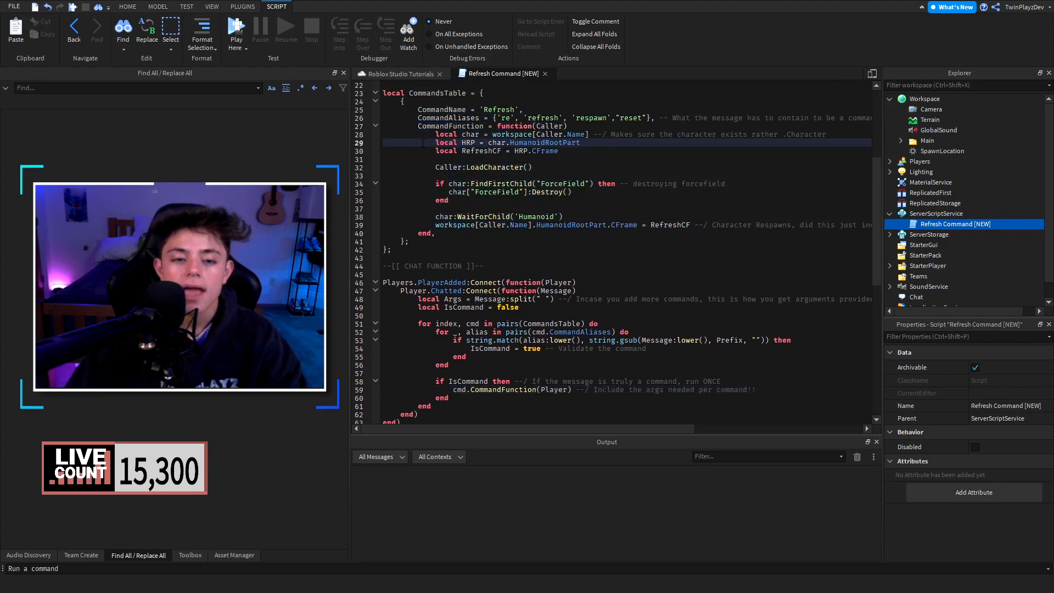
scroll("down", 3)
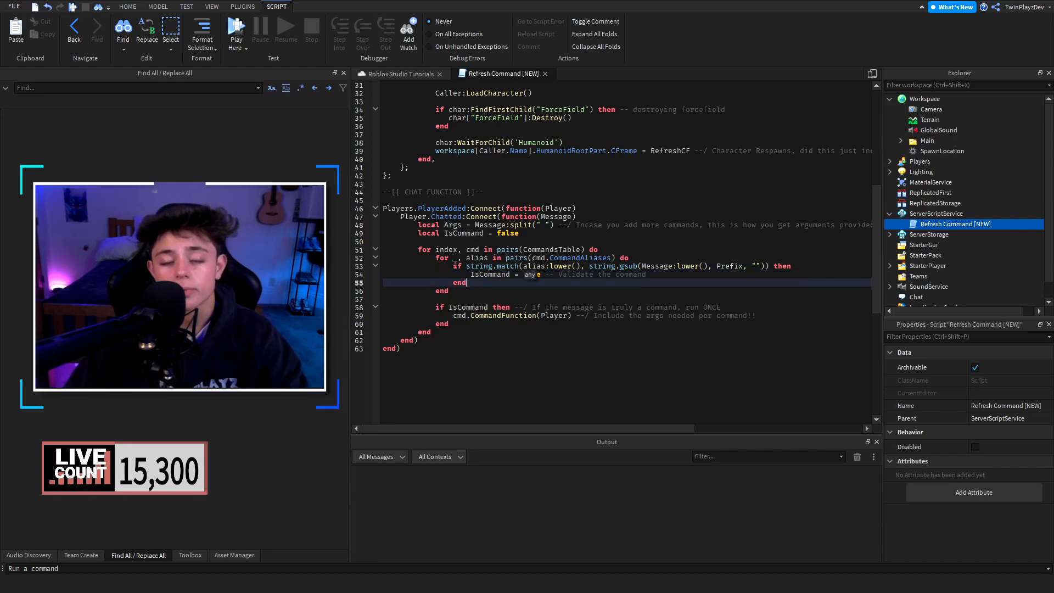
type("true")
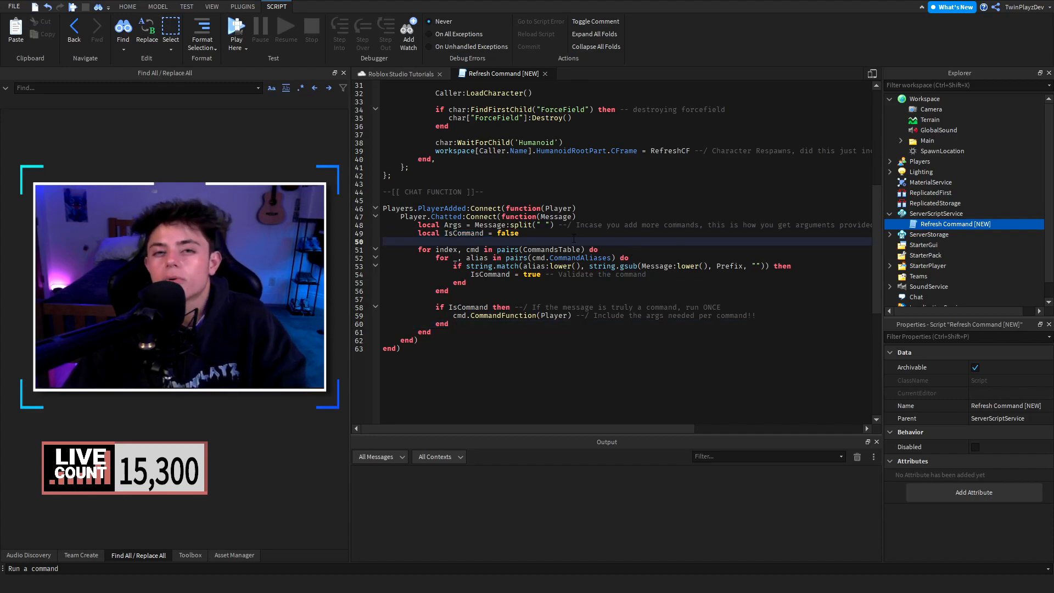
scroll("up", 3)
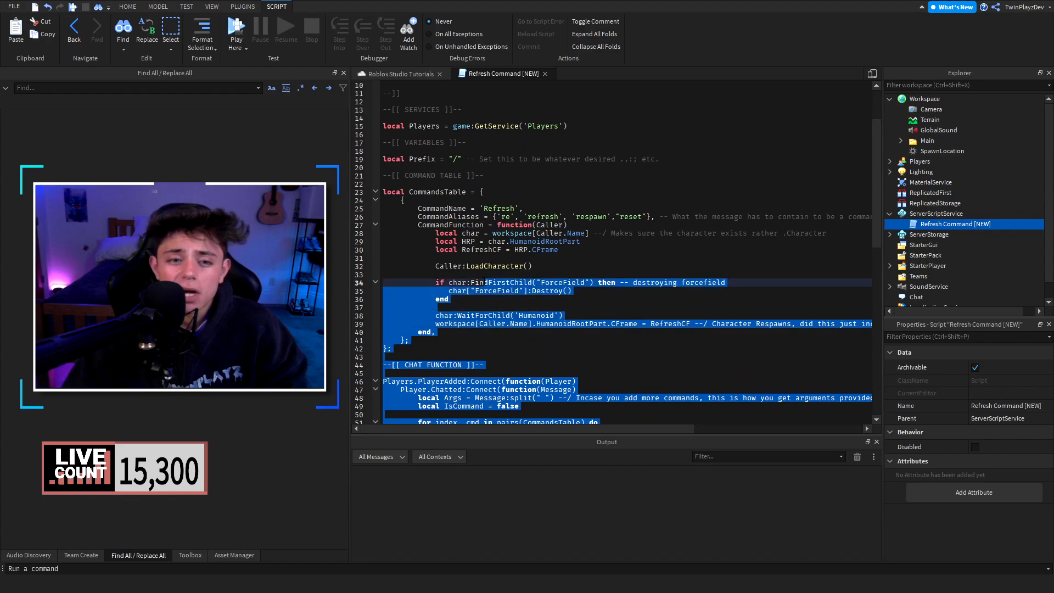
scroll("down", 3)
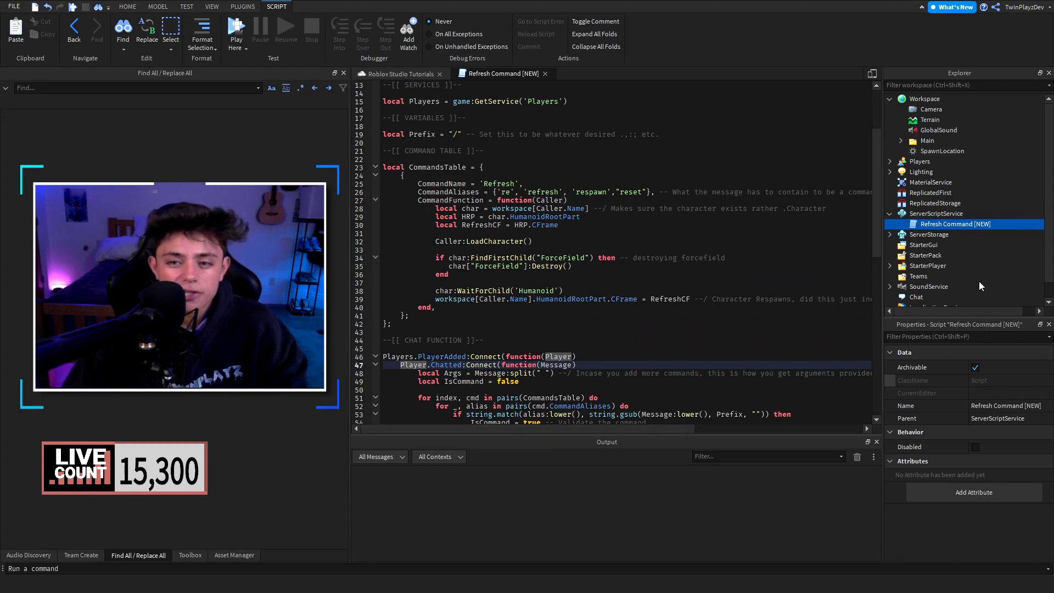
scroll("down", 3)
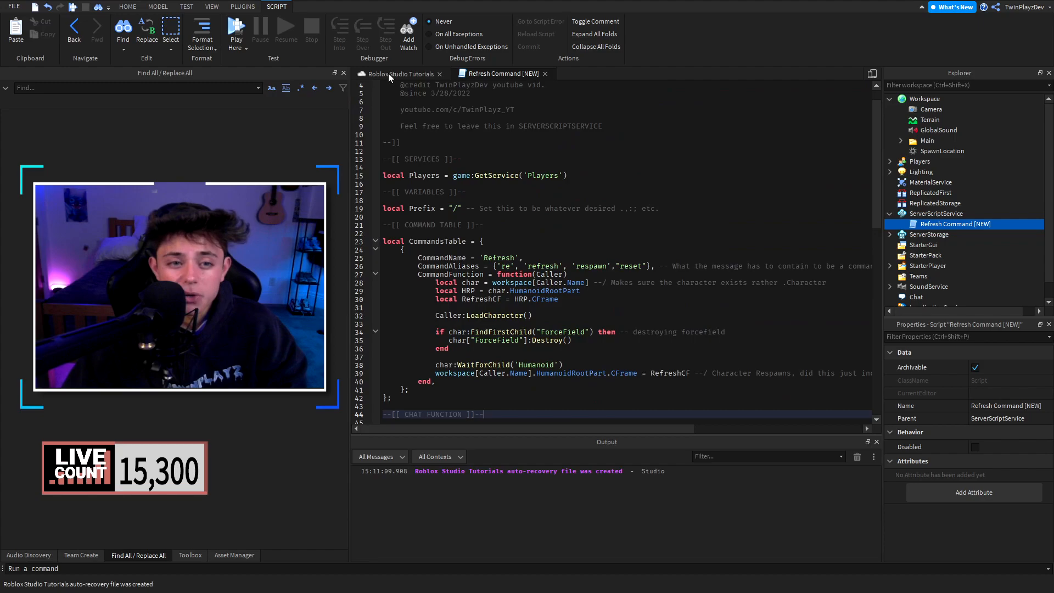
left_click(236, 26)
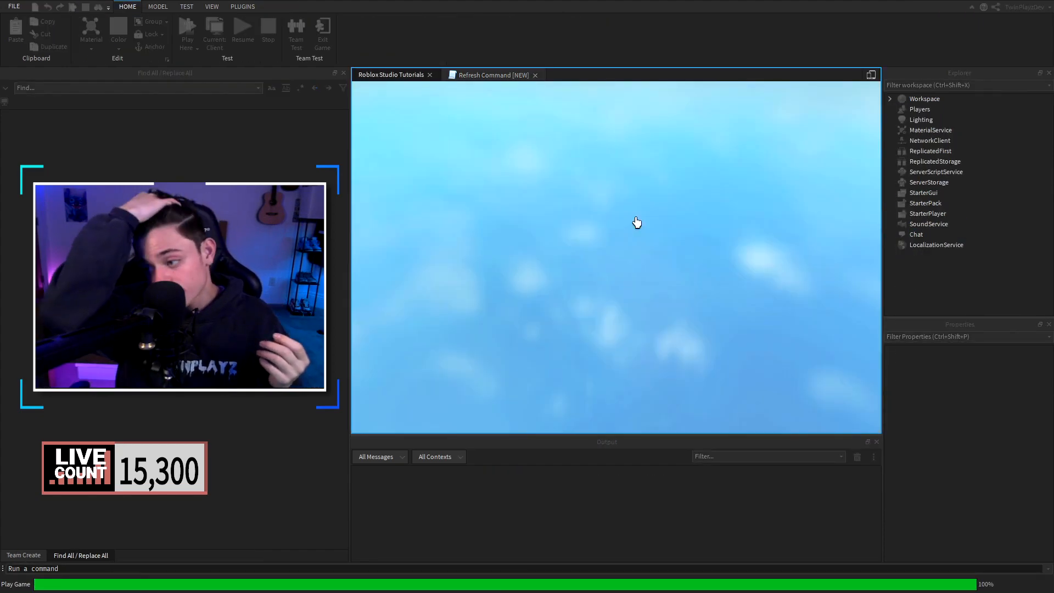
Run the playtest, send /re, /refresh and /reset in chat, then stop it.
left_click(187, 30)
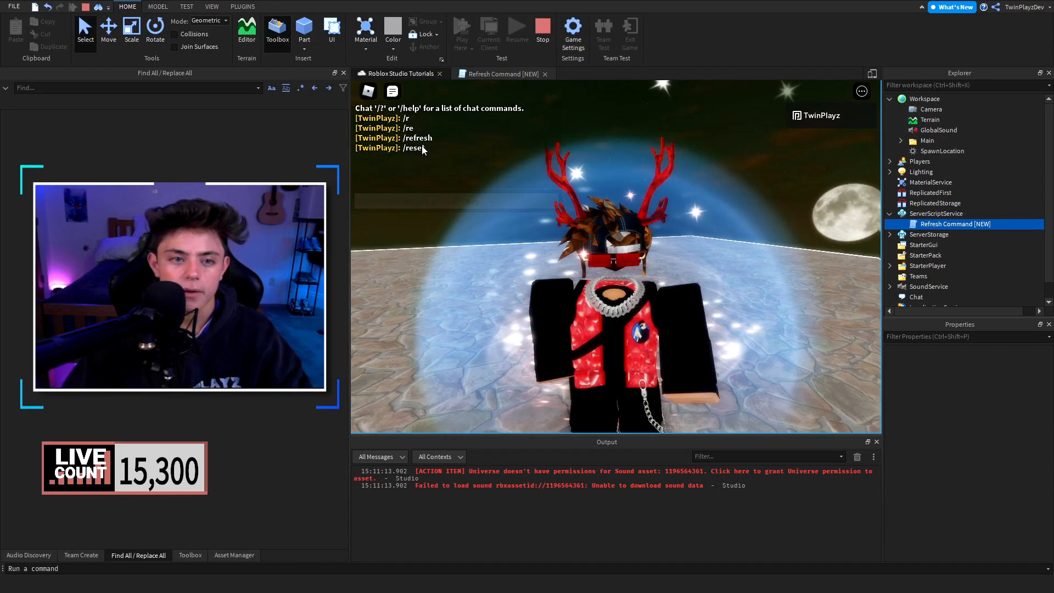
left_click(512, 32)
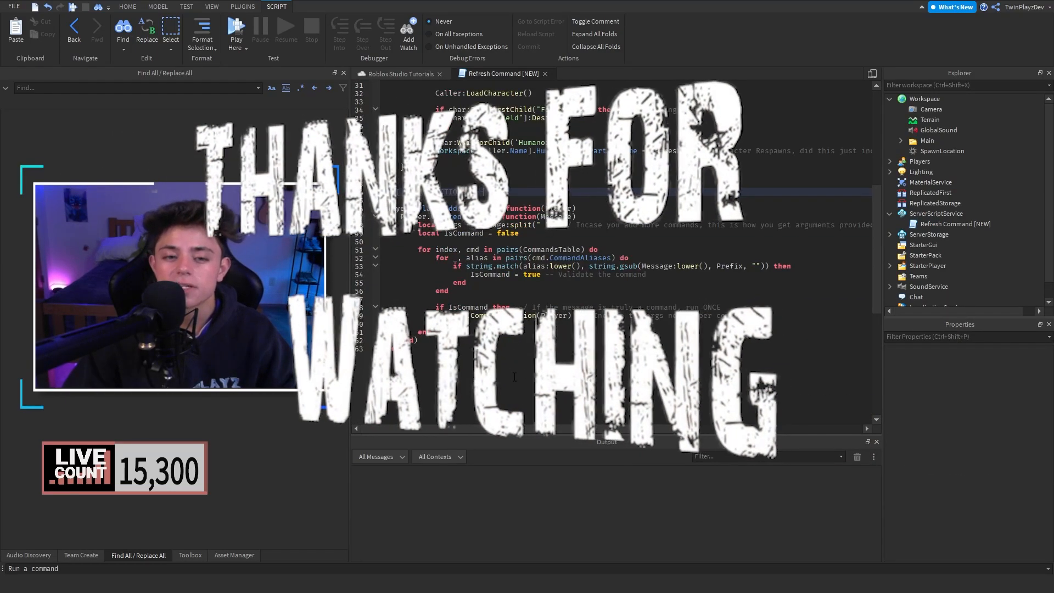
Scroll through the Refresh Command script after the playtest.
scroll("up", 3)
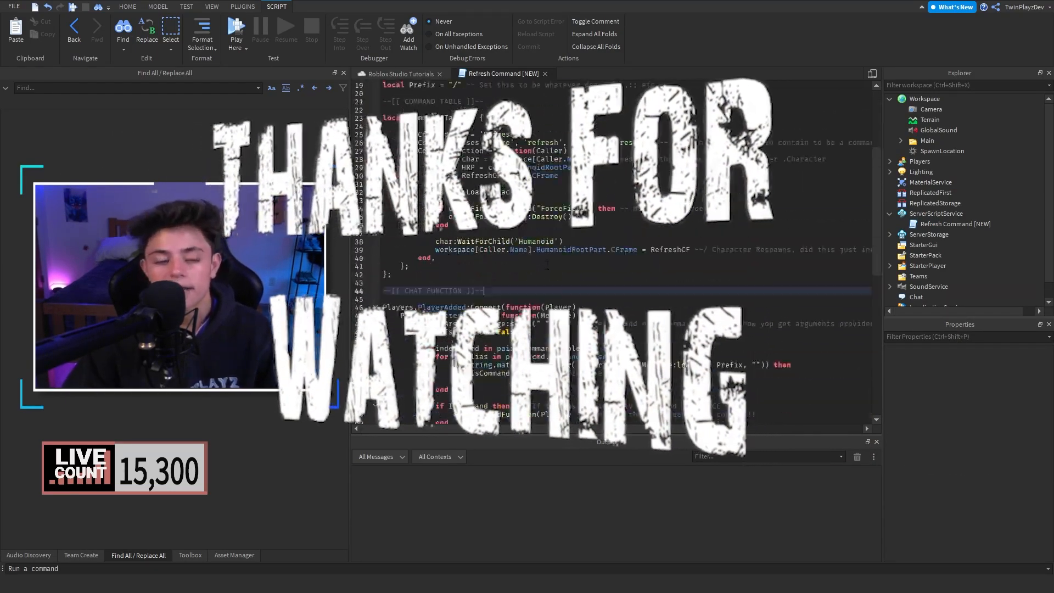
scroll("down", 3)
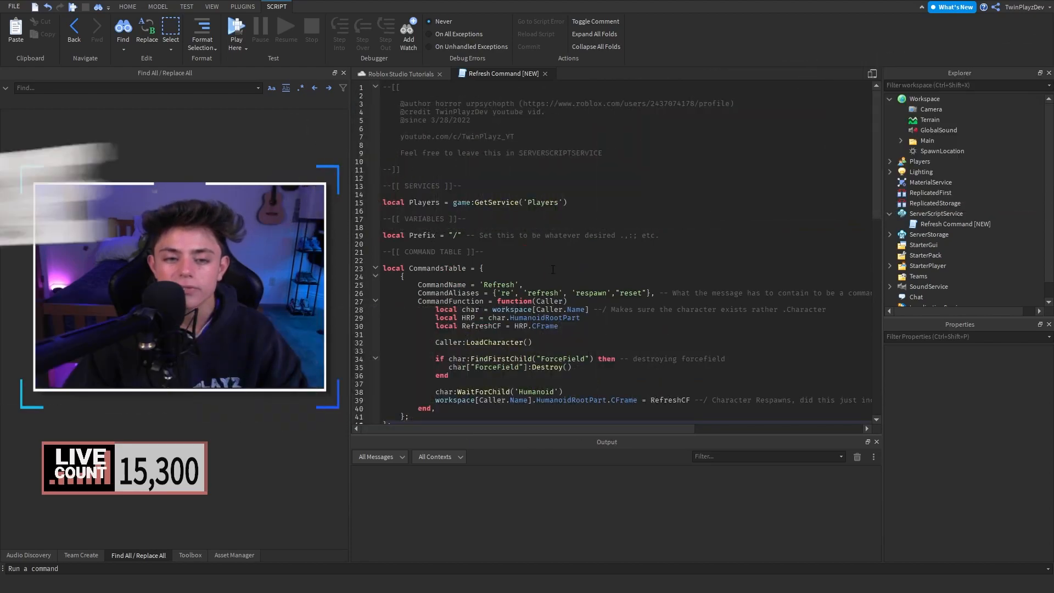
scroll("down", 3)
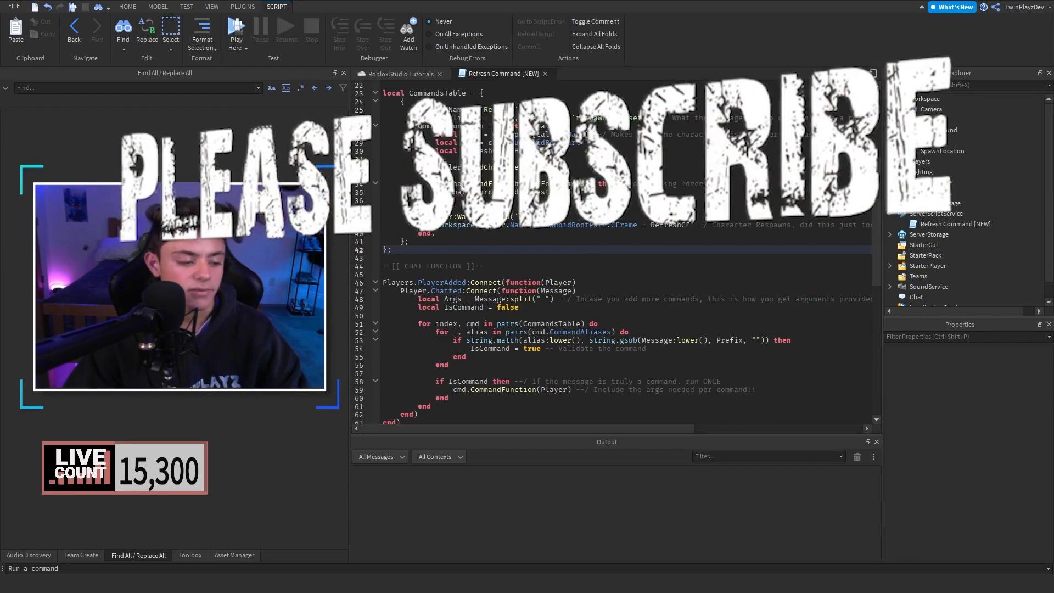